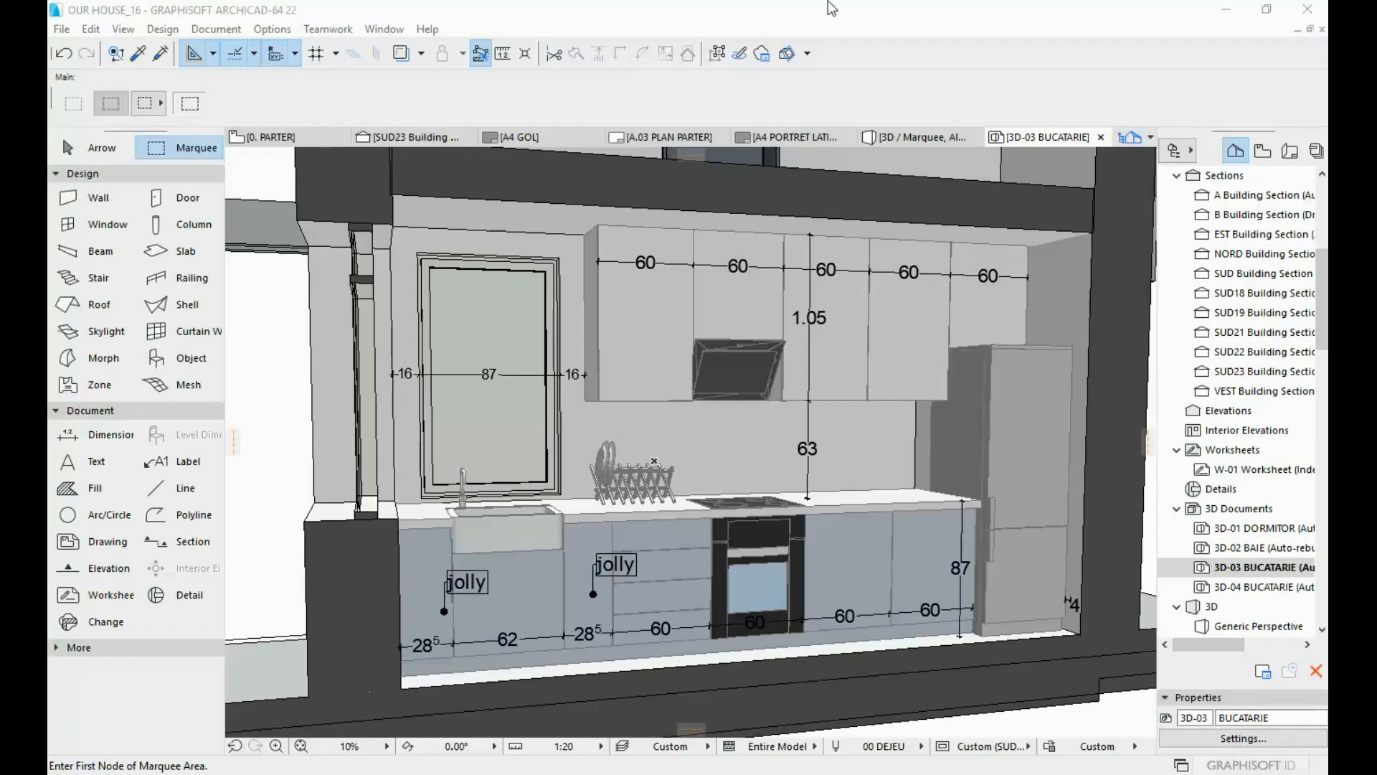
mouse_move(710, 24)
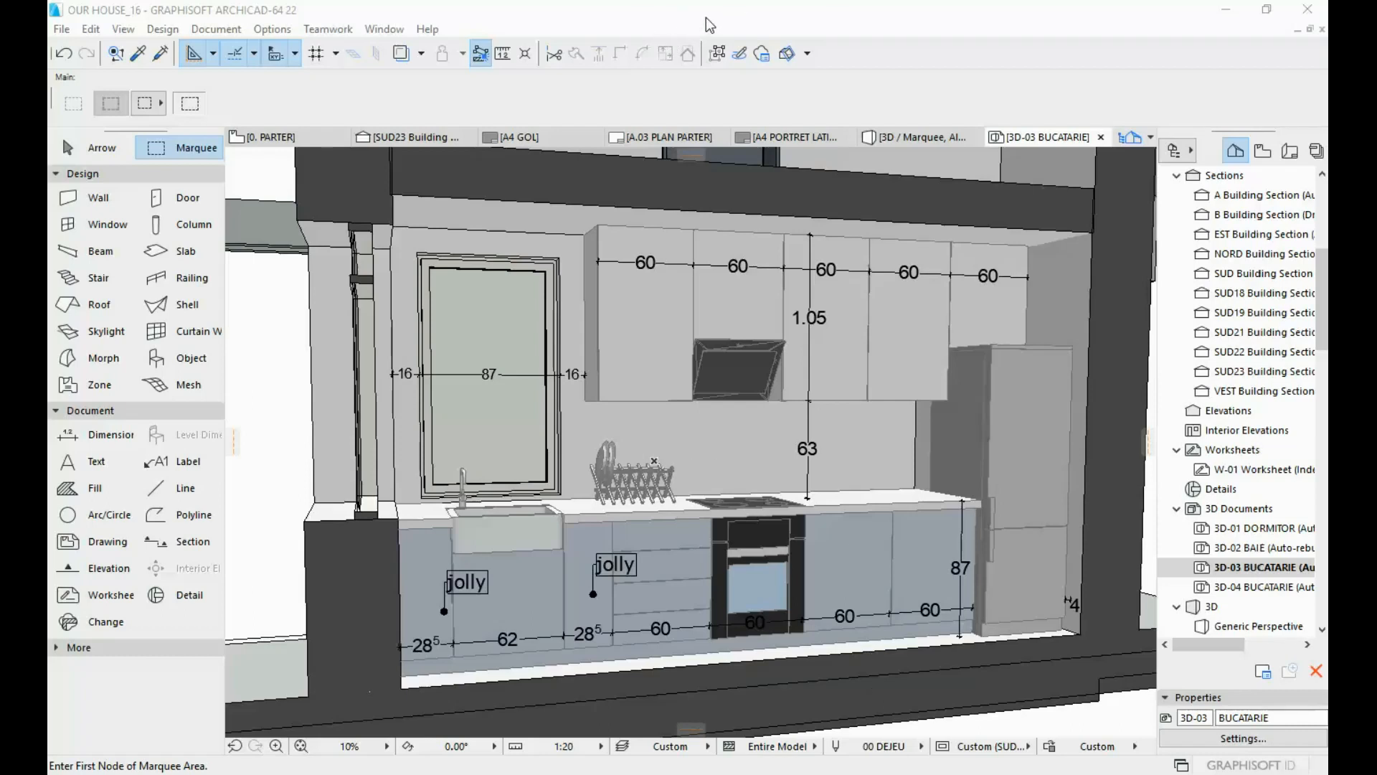
mouse_move(761, 276)
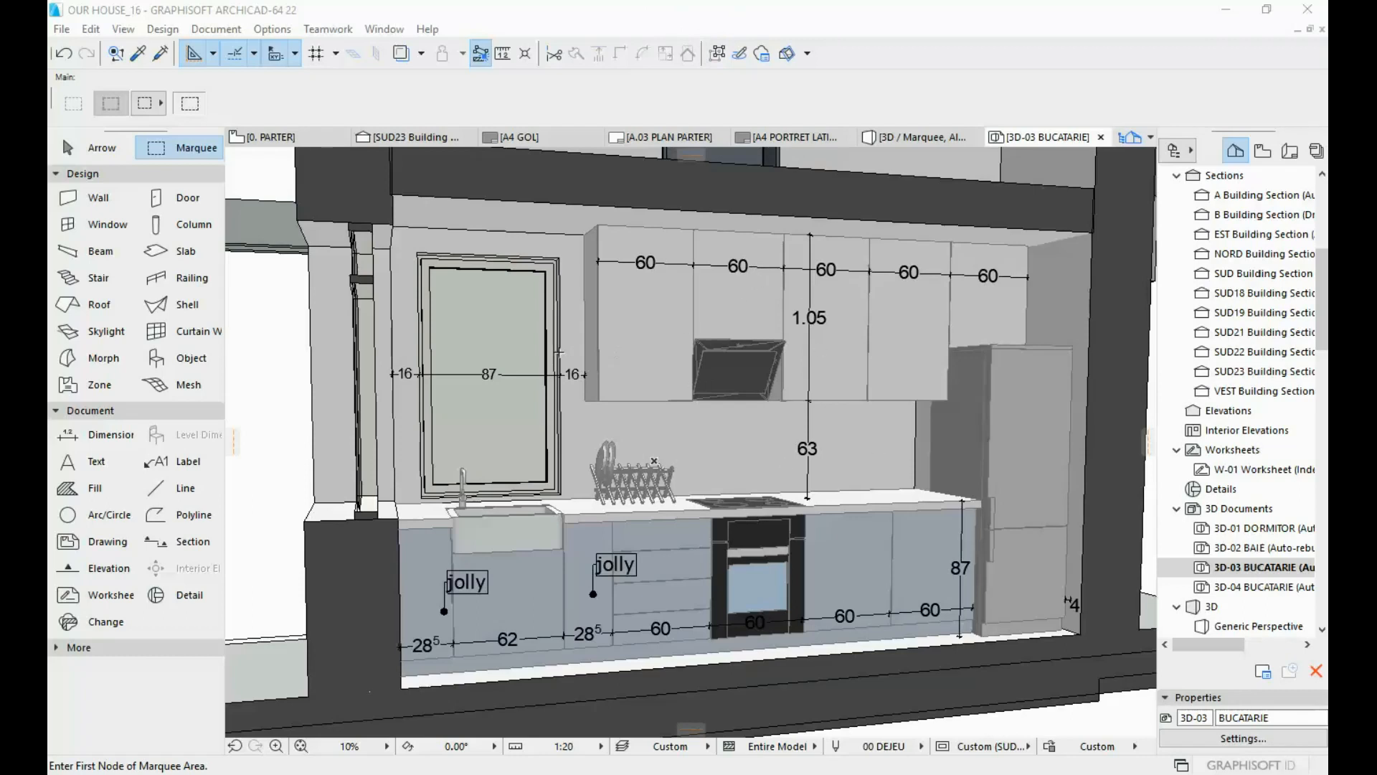
mouse_move(644, 425)
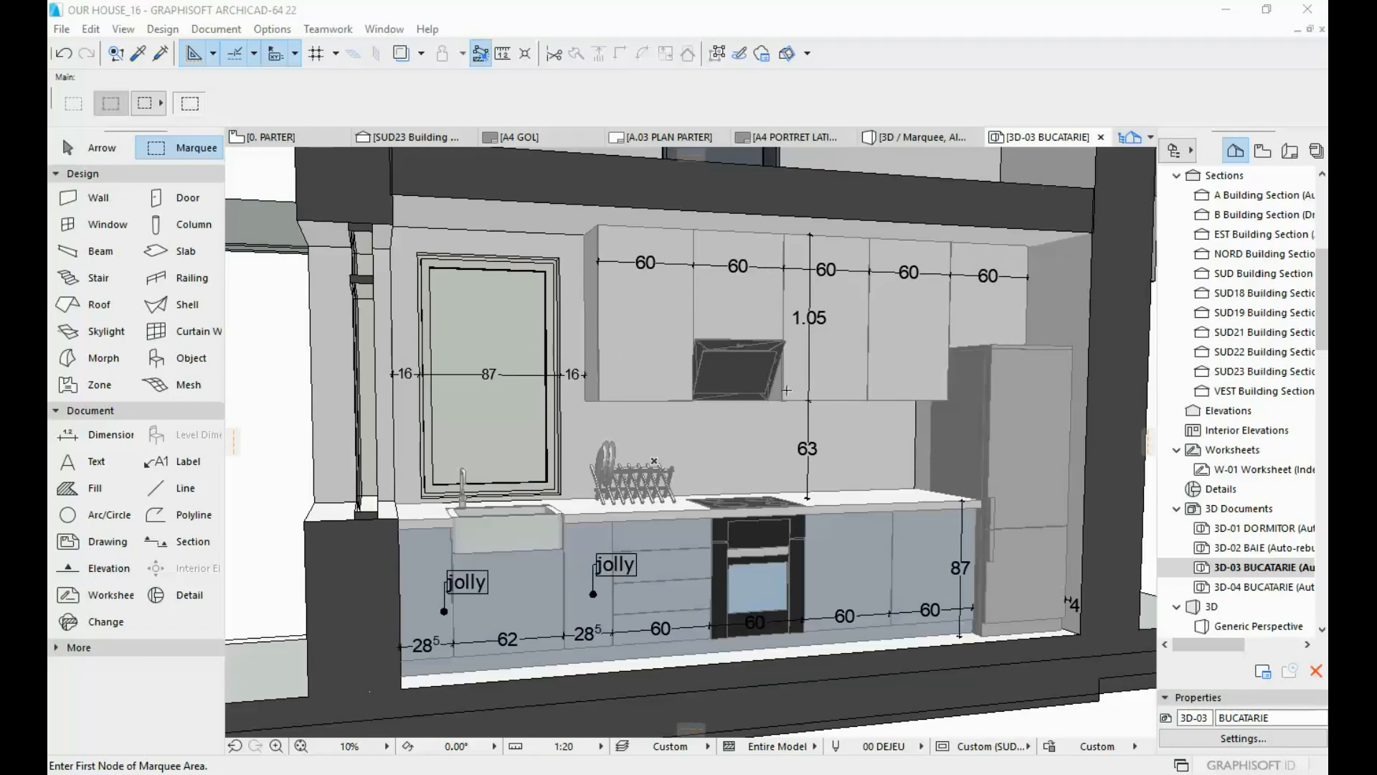
mouse_move(756, 391)
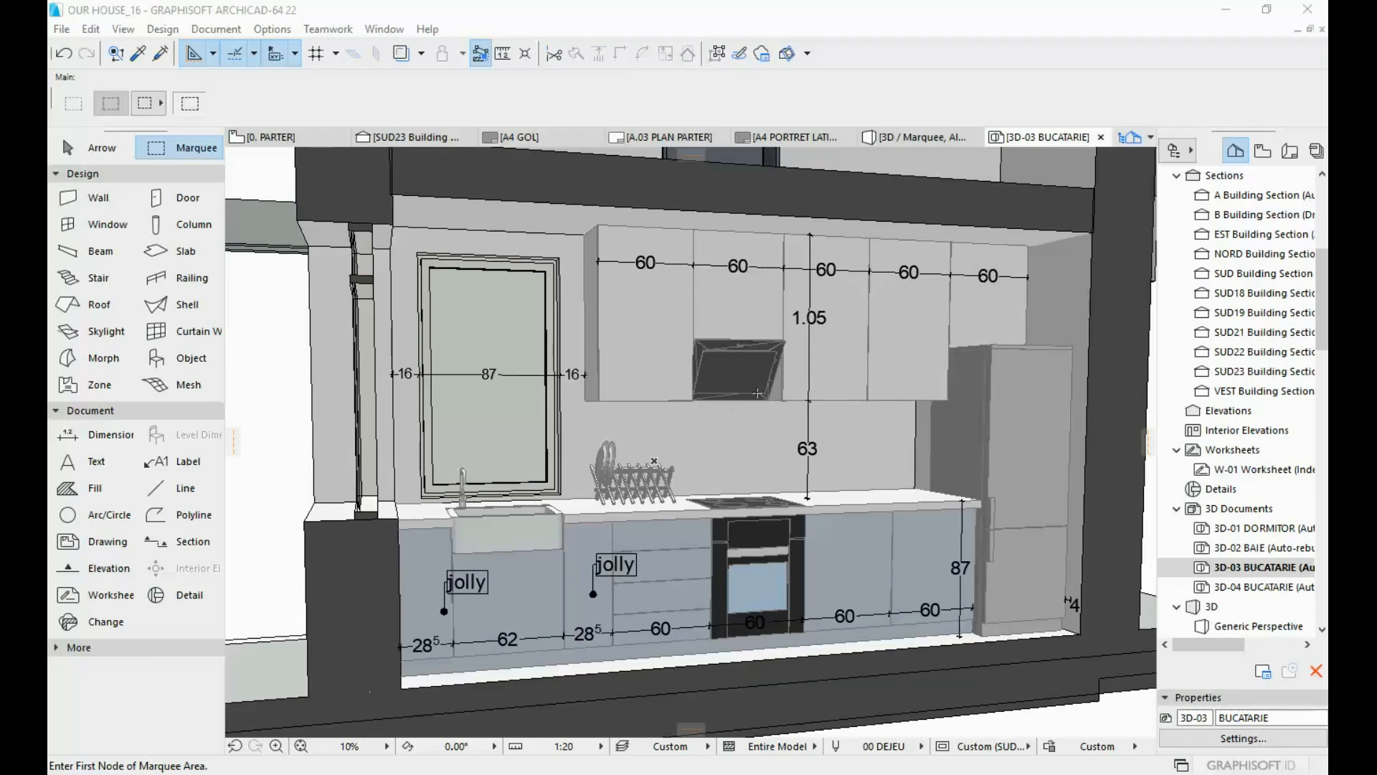
mouse_move(1019, 409)
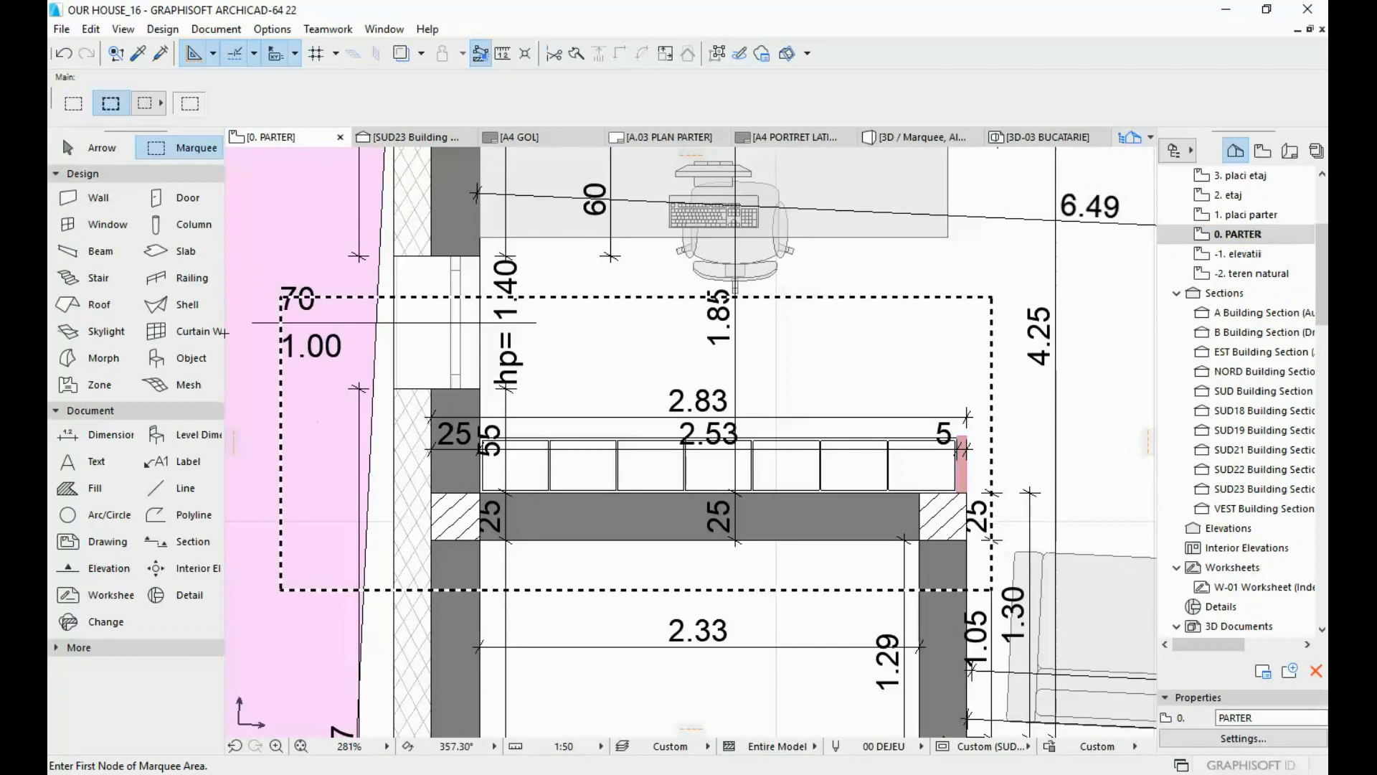
mouse_move(488, 367)
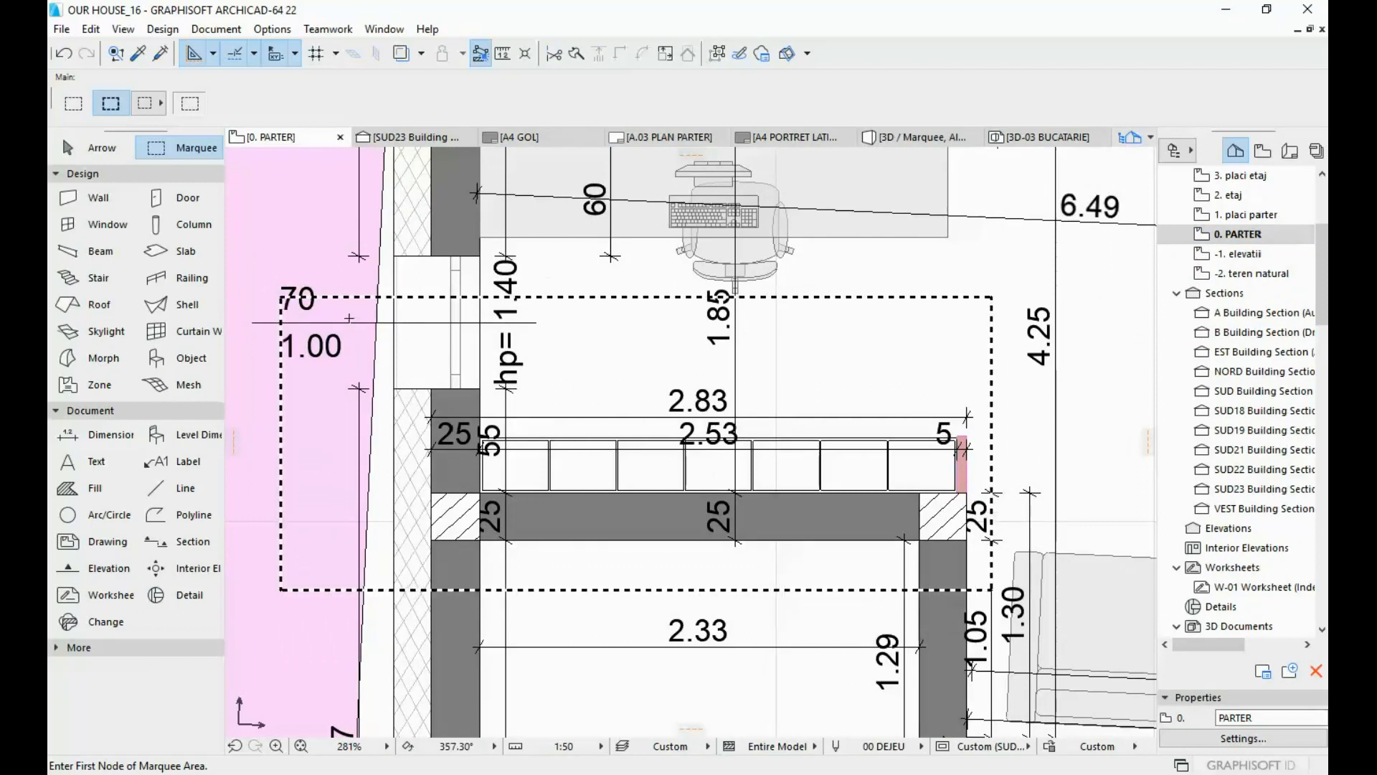
Show the marquee-enclosed shelving unit from the 0. PARTER plan in the 3D window
left_click(918, 138)
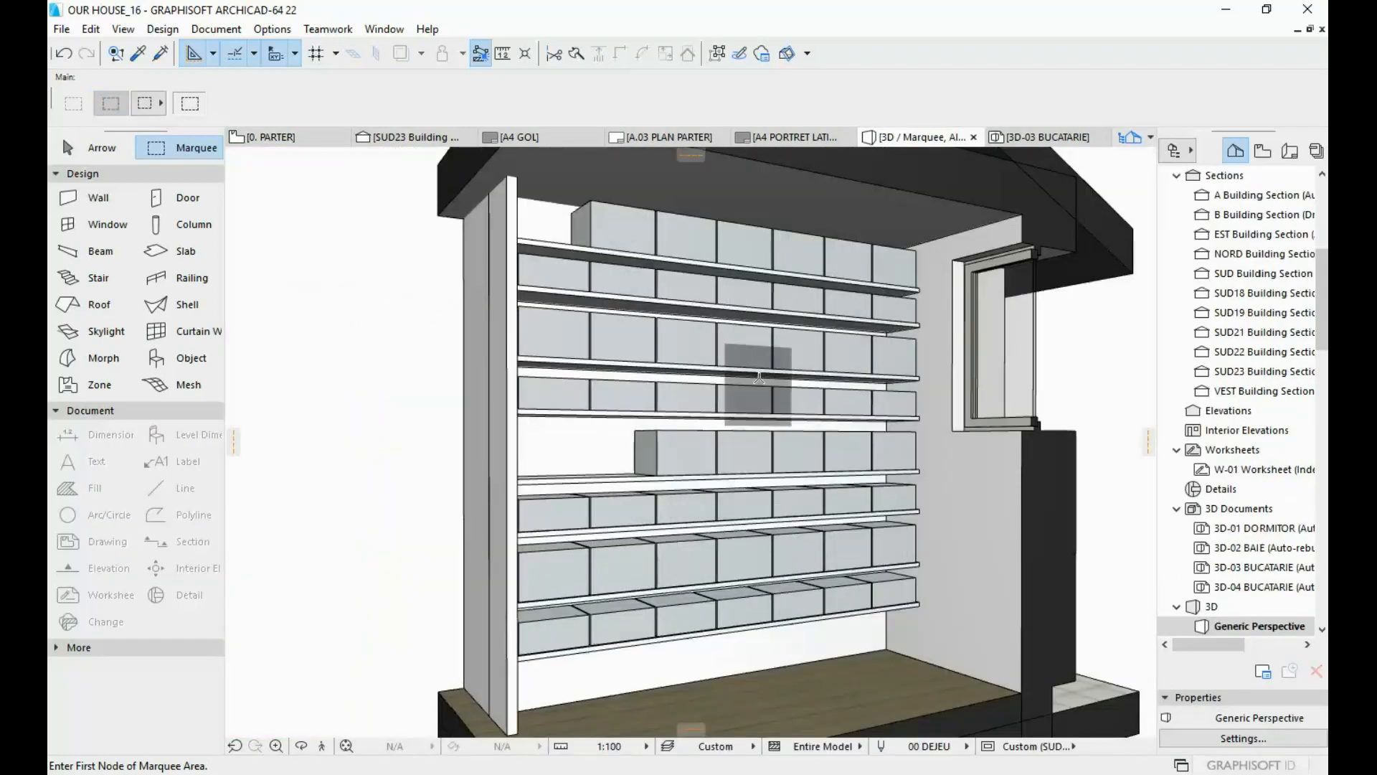
Orbit the 3D model round to a near-frontal perspective of the shelves
left_click_drag(757, 376, 746, 359)
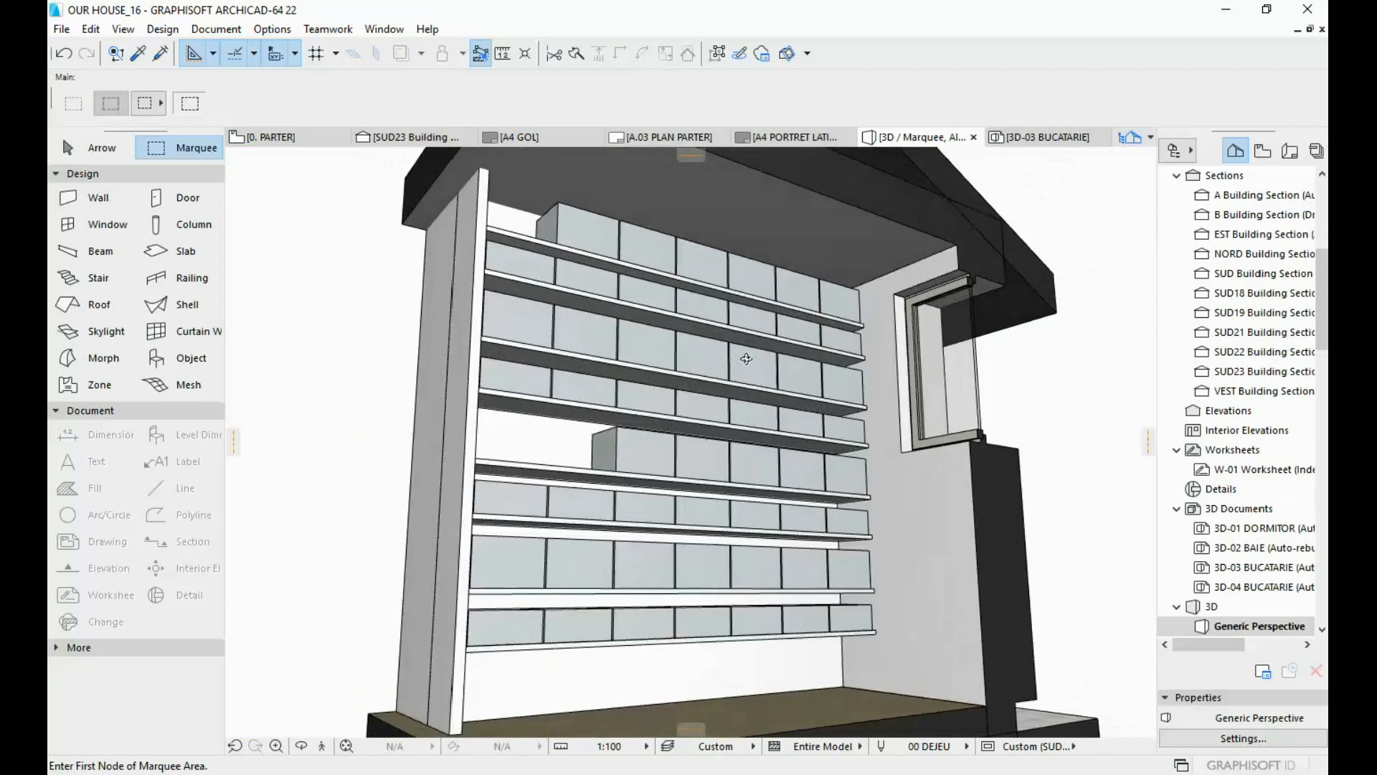
left_click_drag(745, 358, 600, 246)
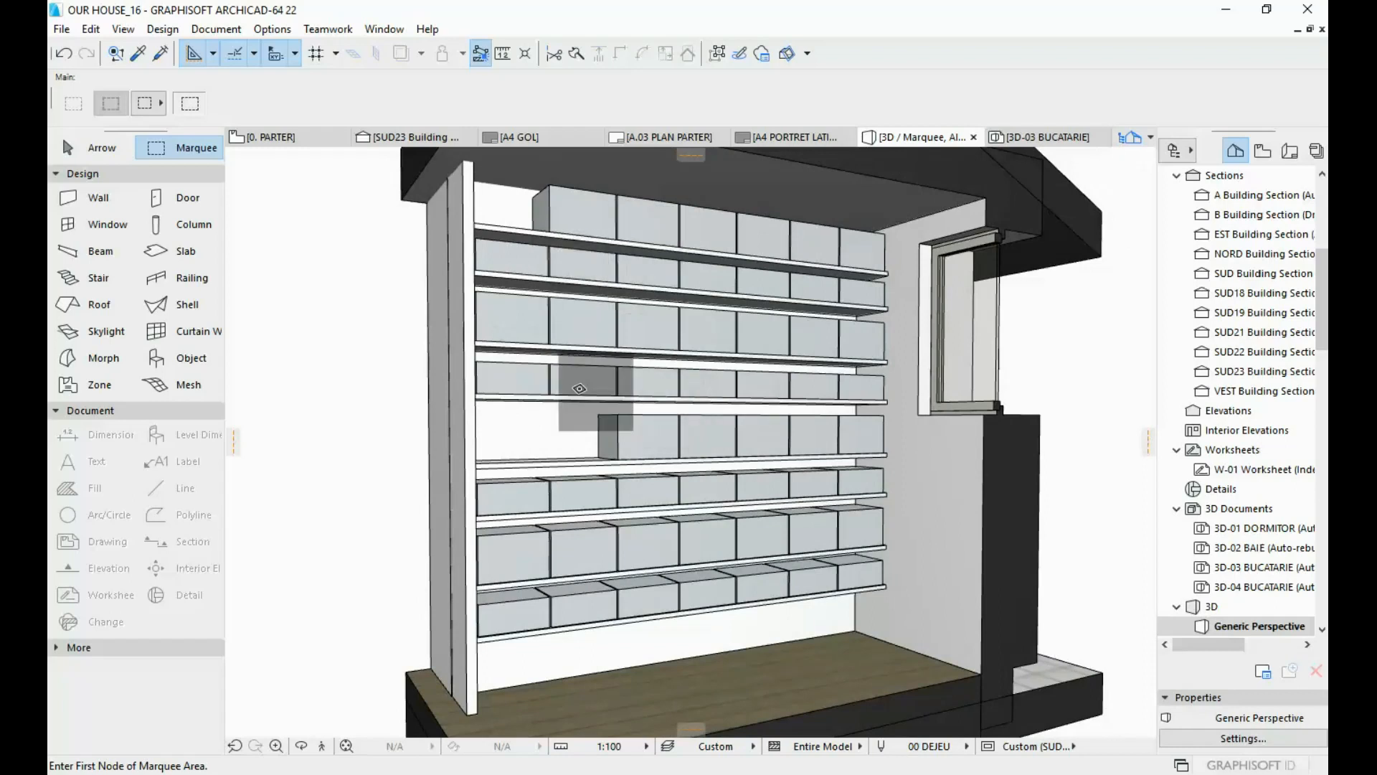
left_click_drag(578, 389, 585, 384)
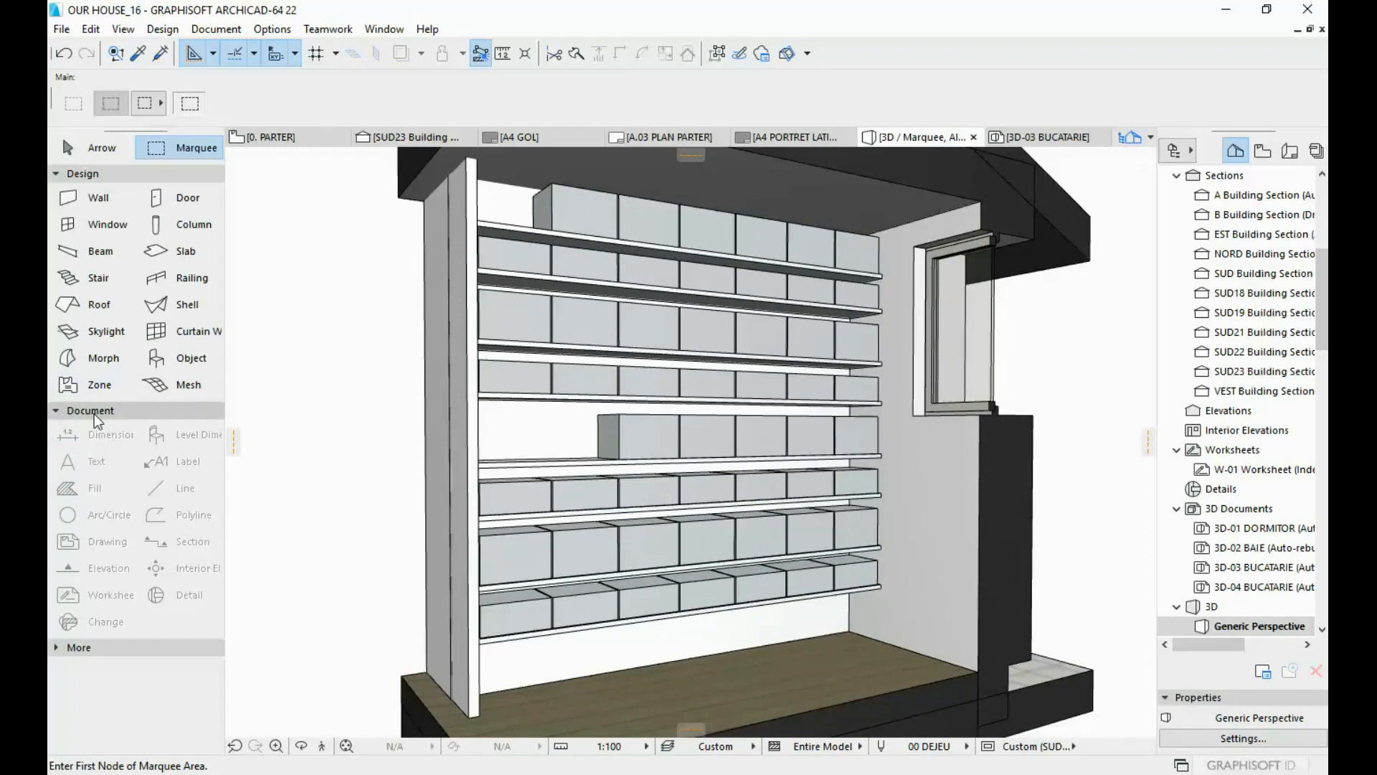
mouse_move(99, 433)
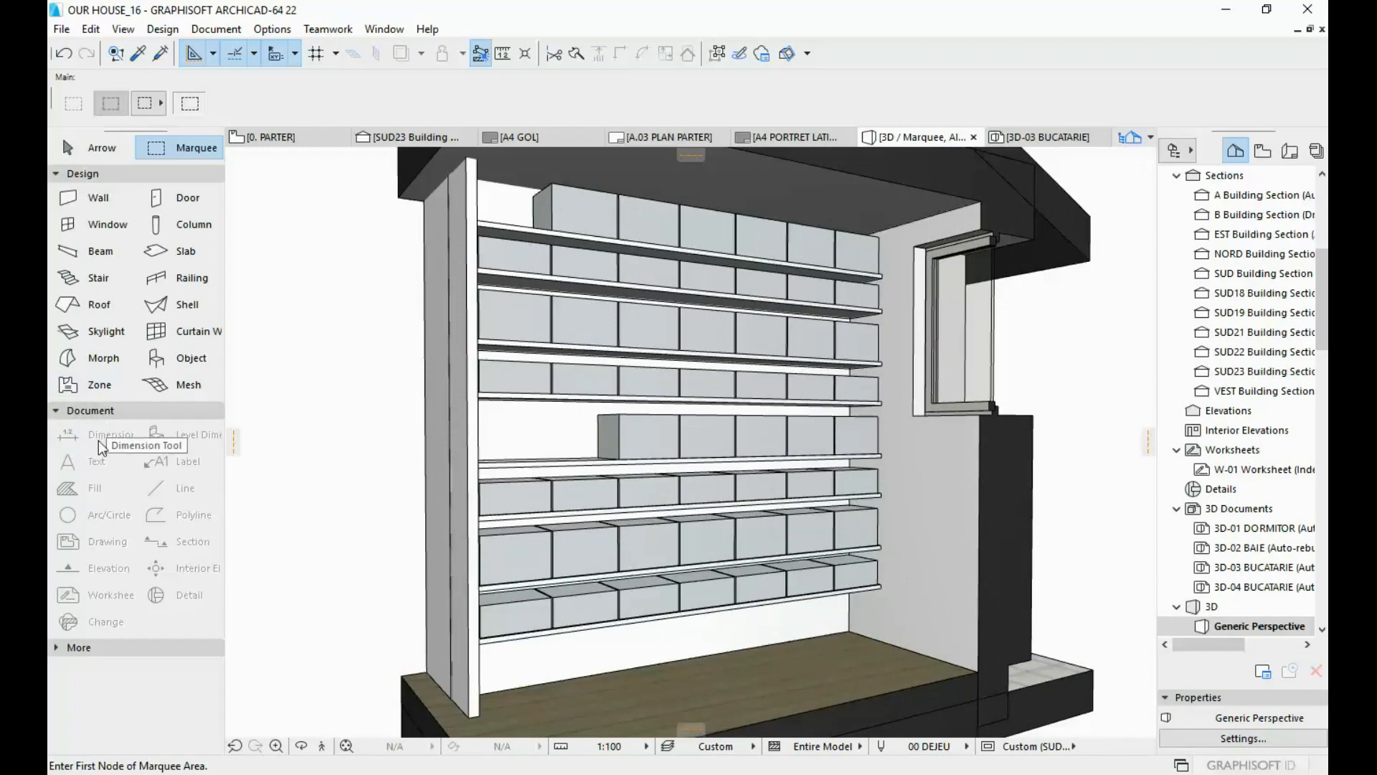
mouse_move(149, 463)
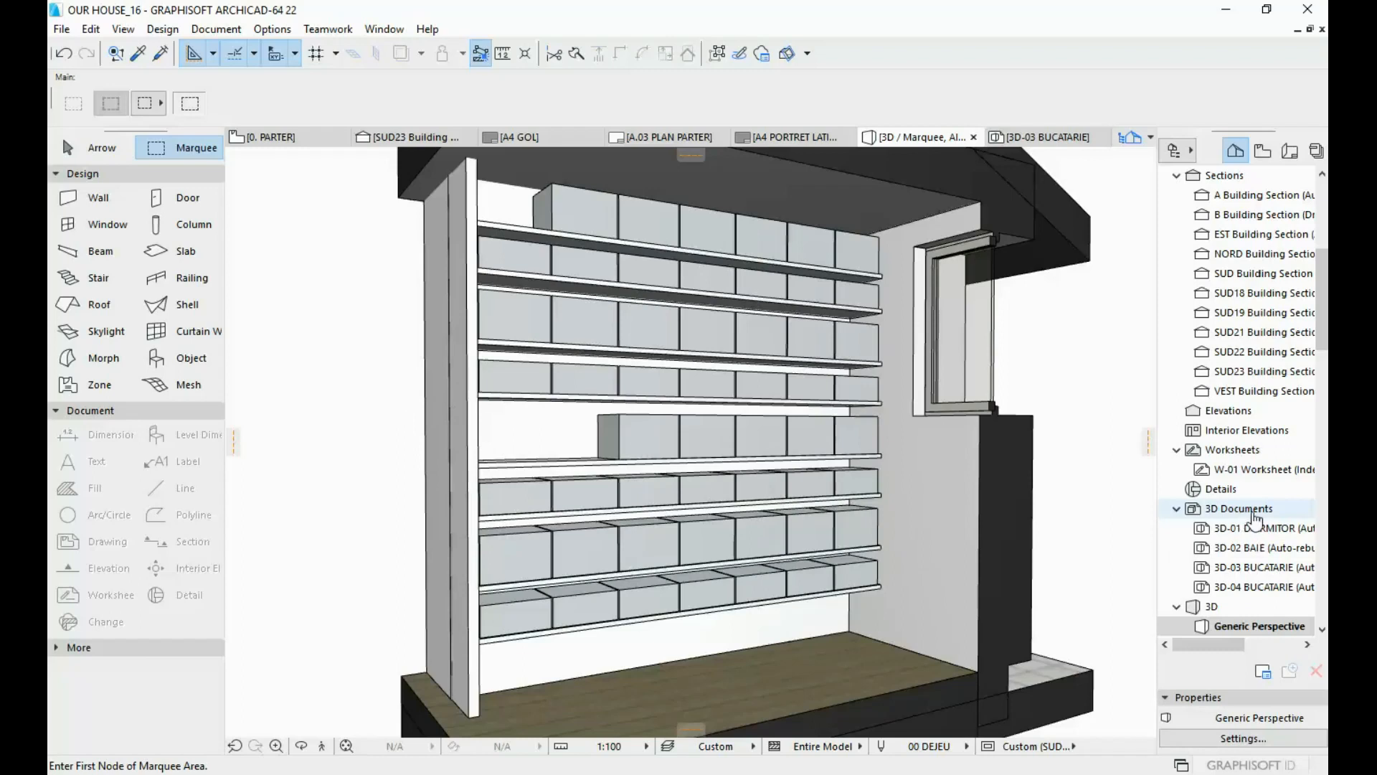
Collapse the Stories, Sections and Worksheets groups so the 3D Documents list shows
left_click(1236, 150)
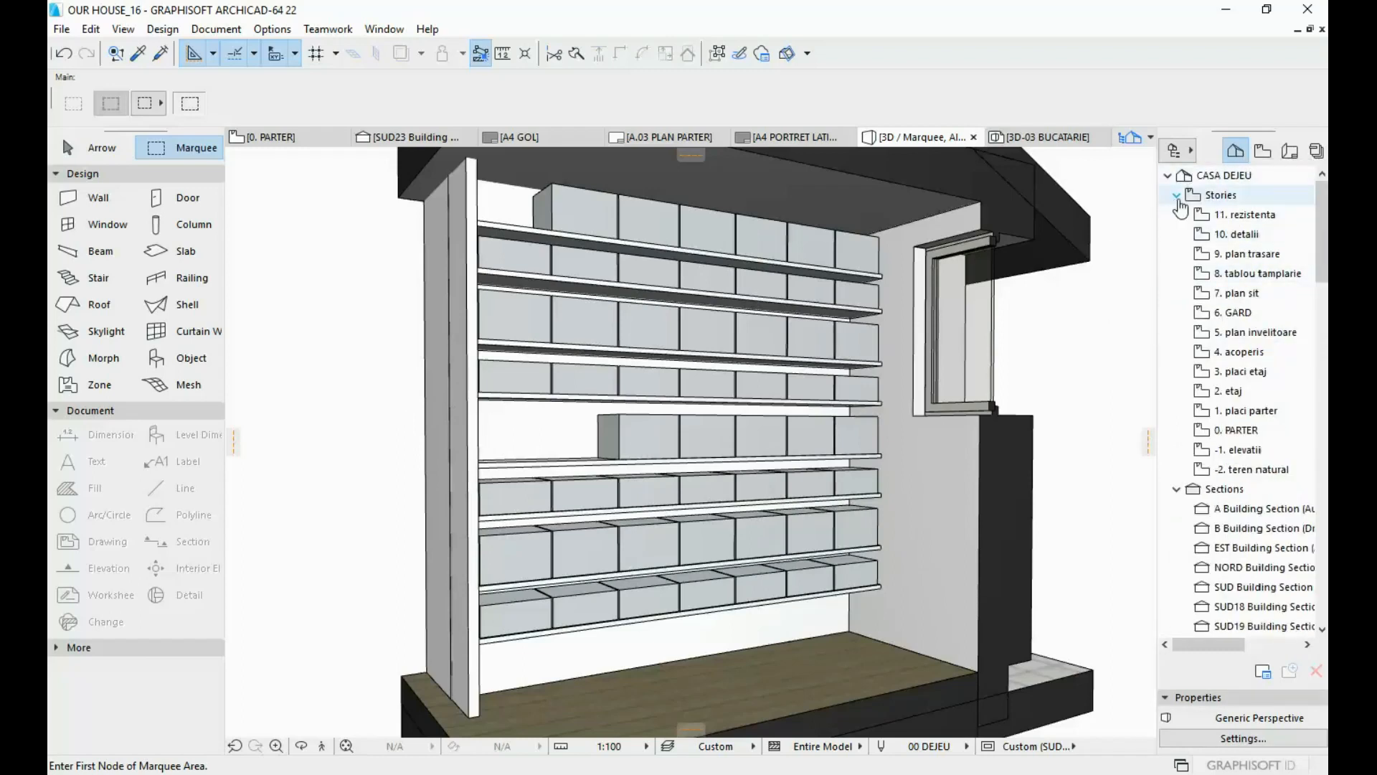
left_click(1176, 195)
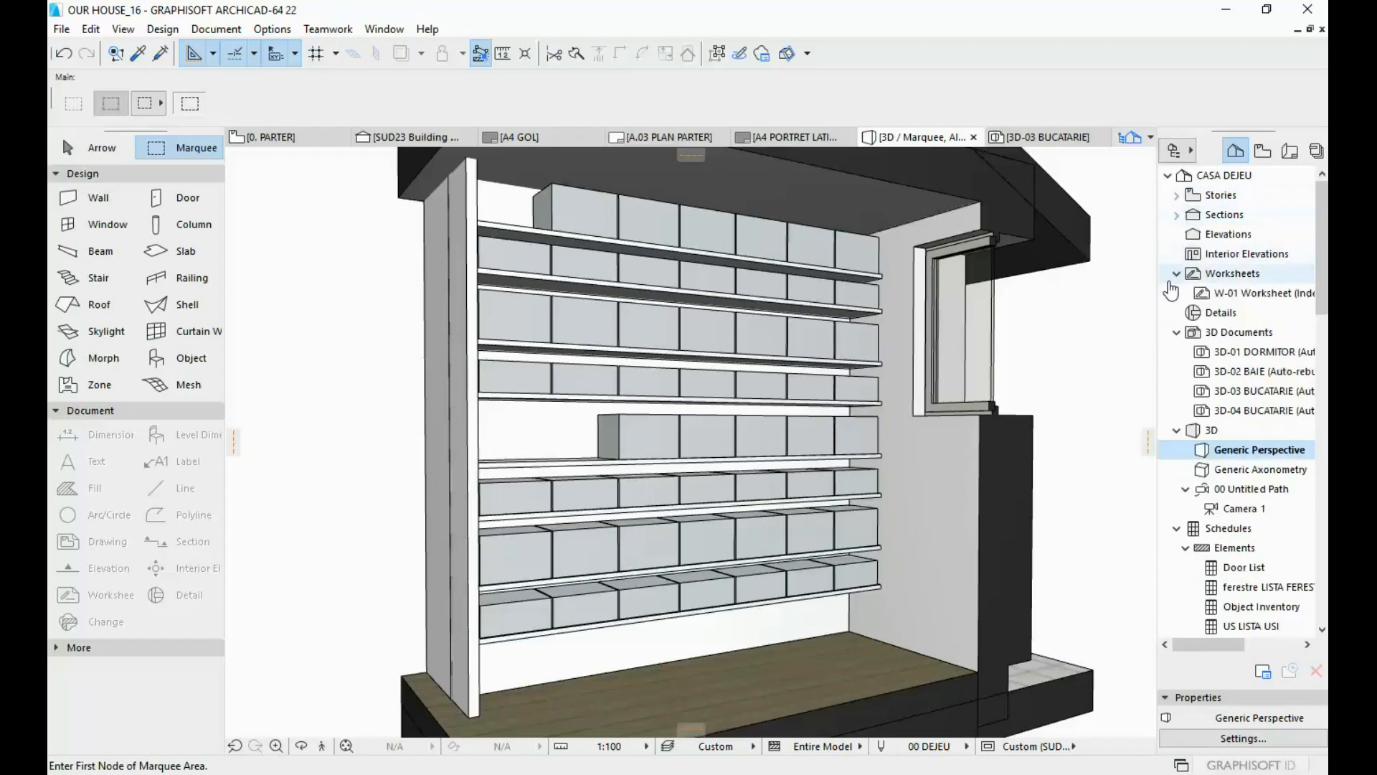
left_click(1175, 273)
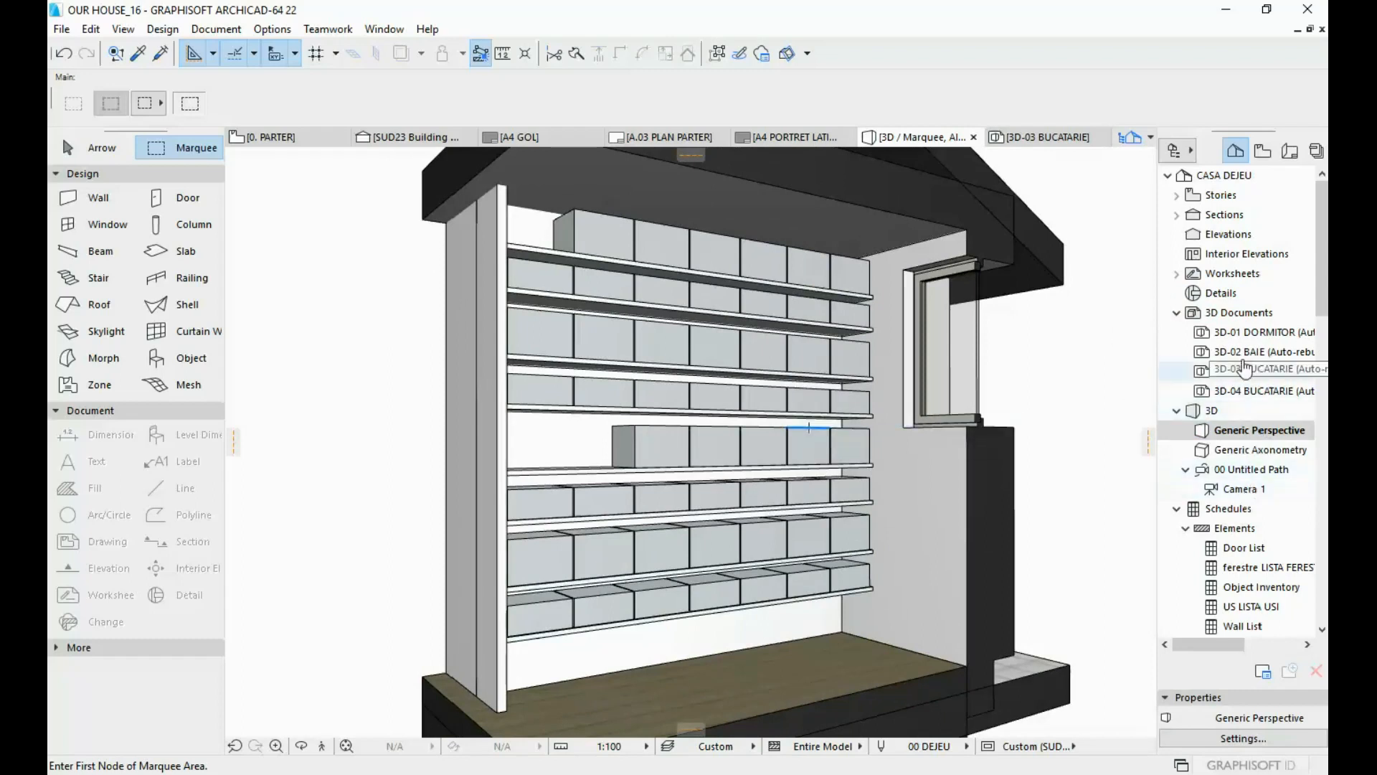
Create 3D document 3D-05 named SHELVES from the current shelving 3D view
right_click(1231, 311)
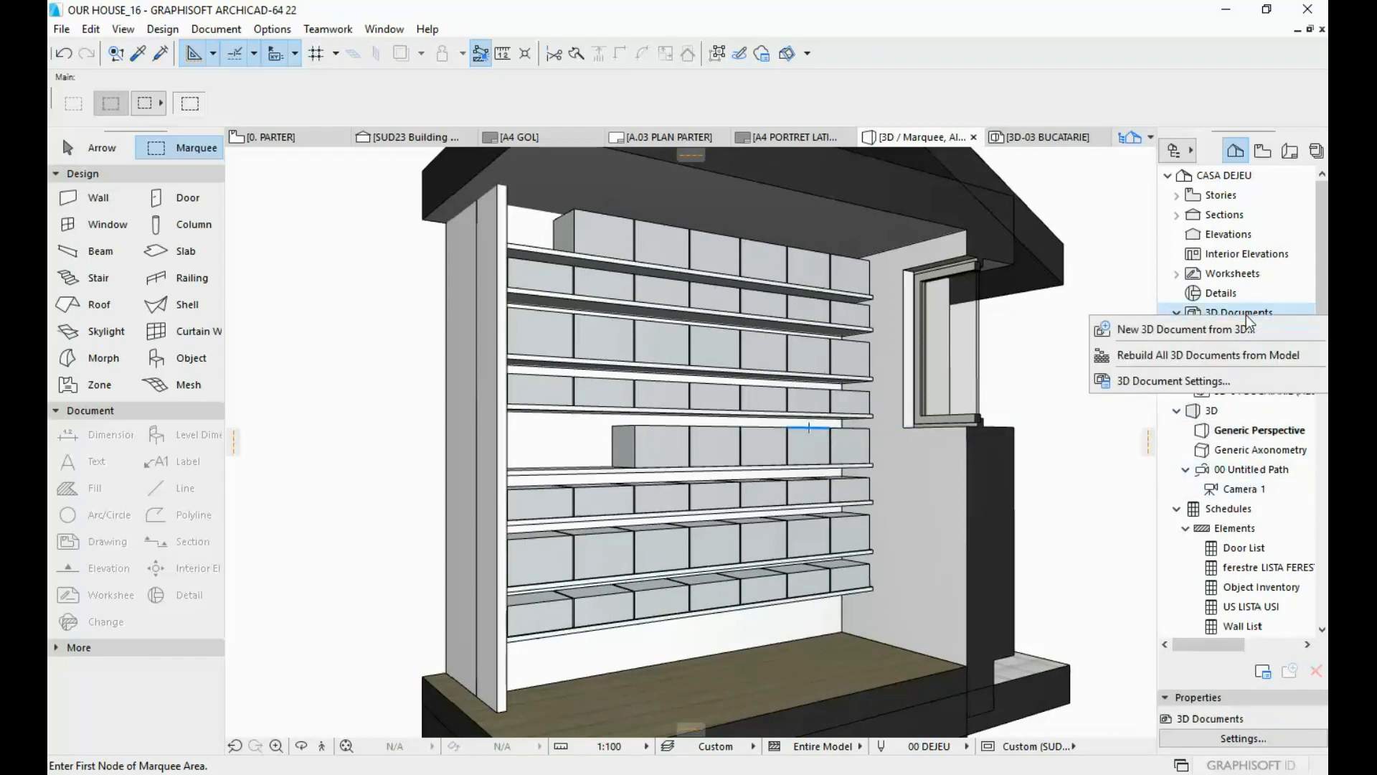
mouse_move(1186, 329)
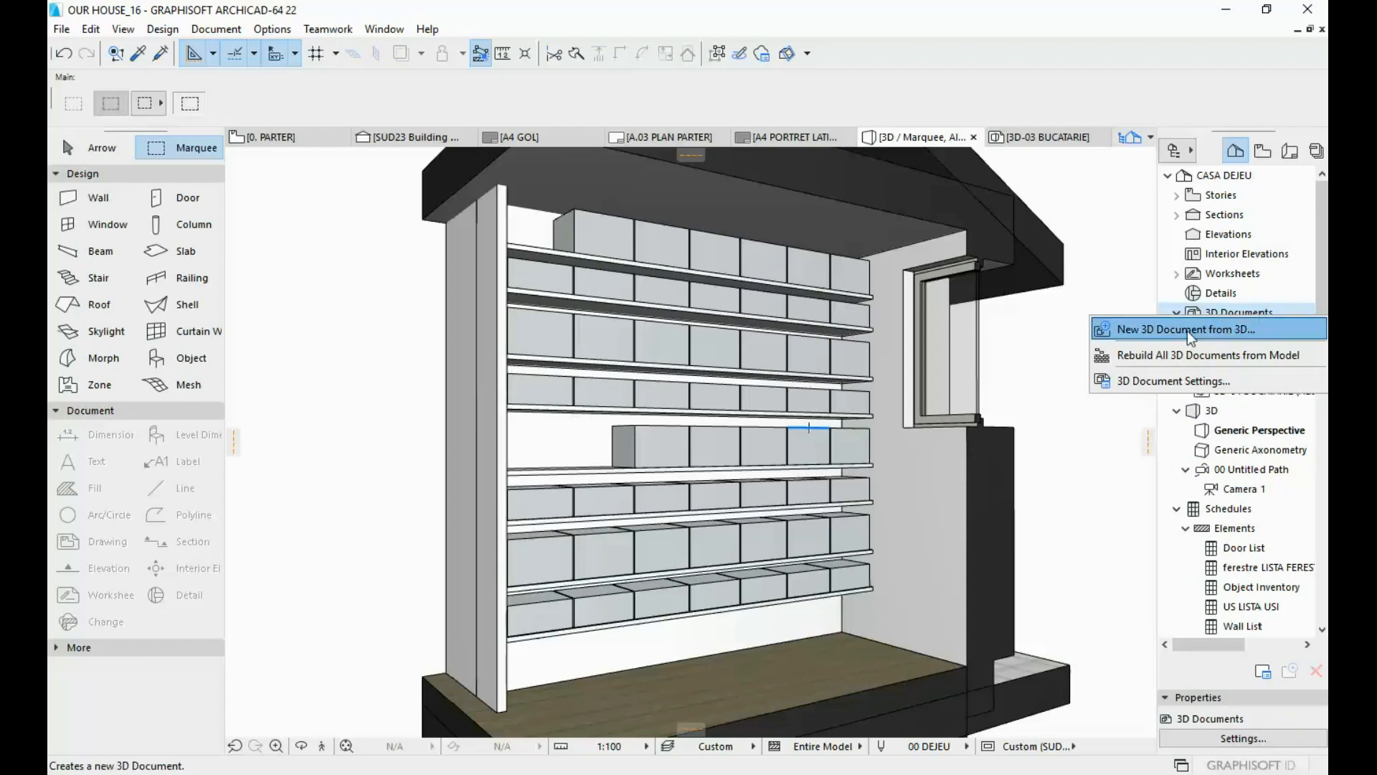
left_click(1184, 327)
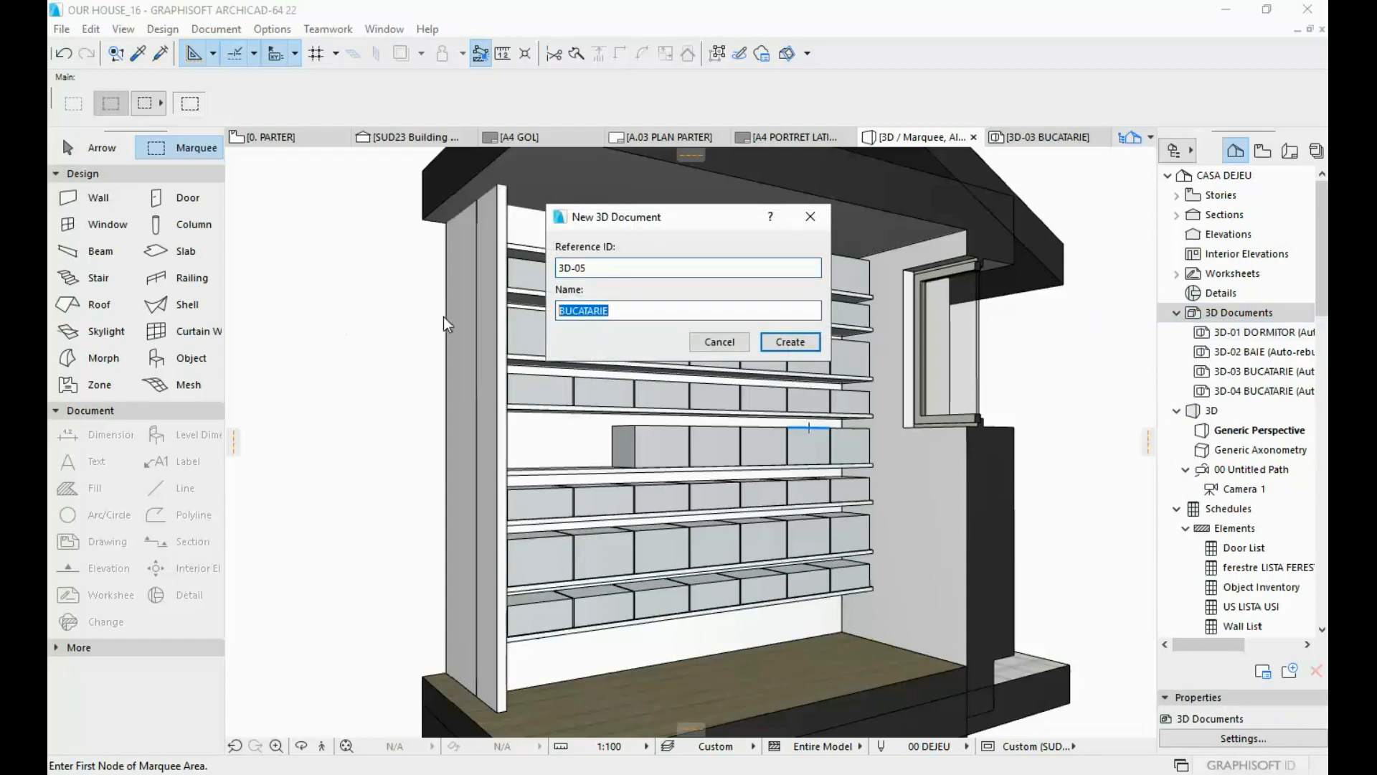
type("SHELVES")
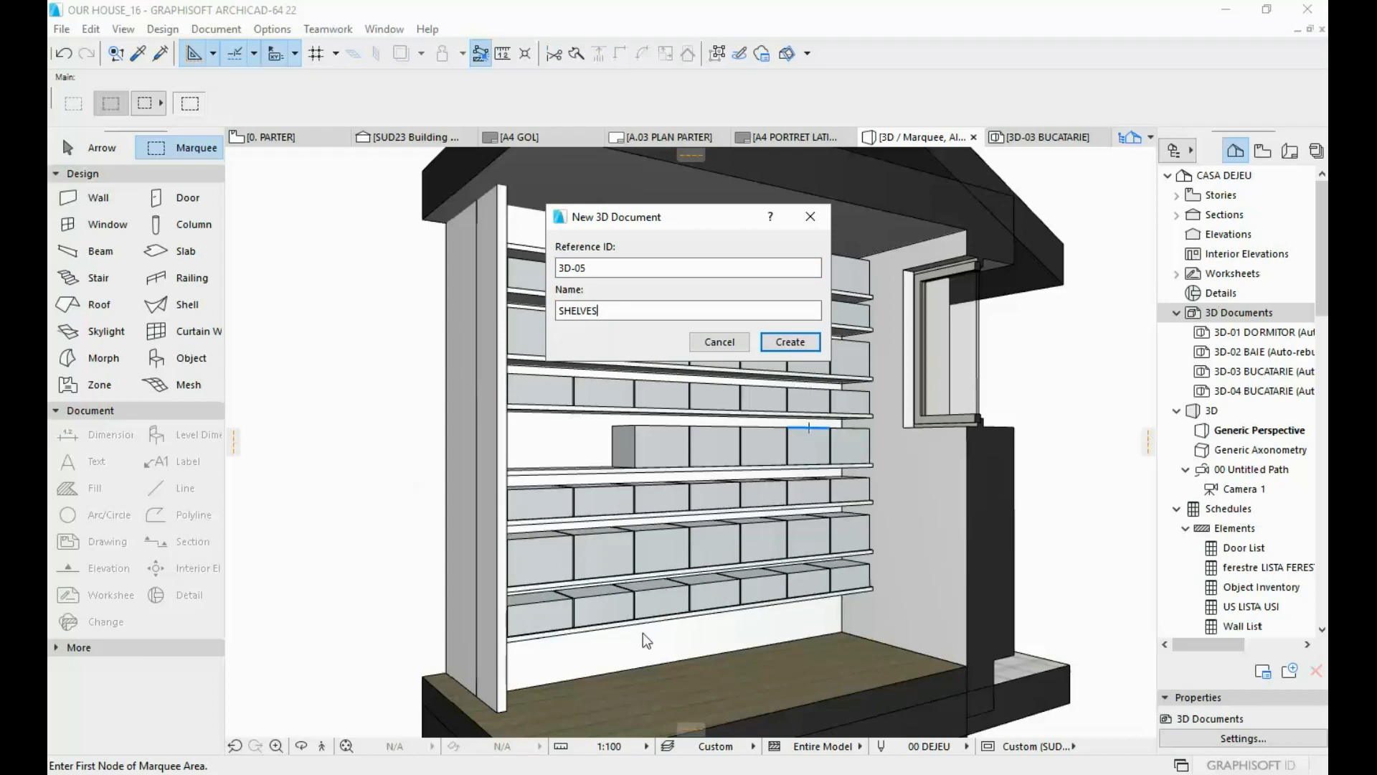
left_click(787, 341)
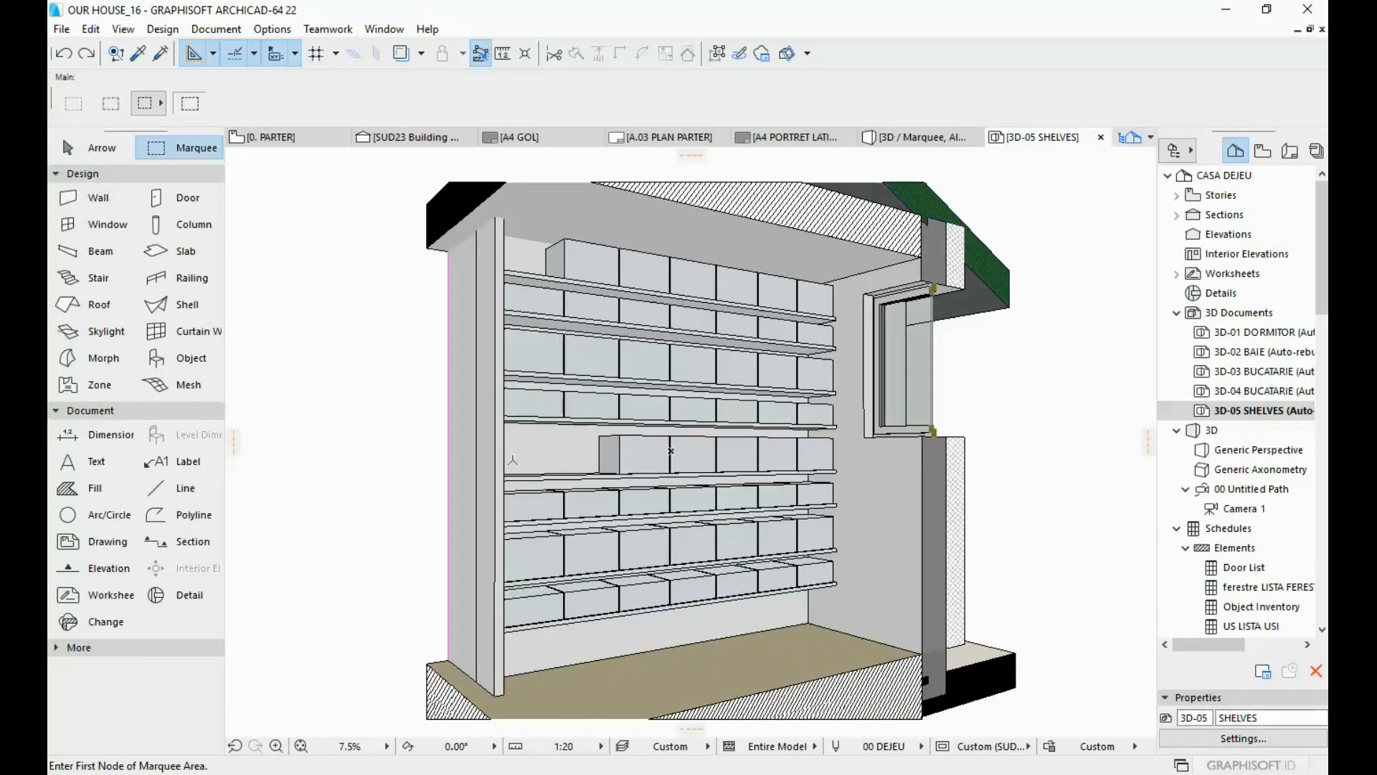
mouse_move(998, 202)
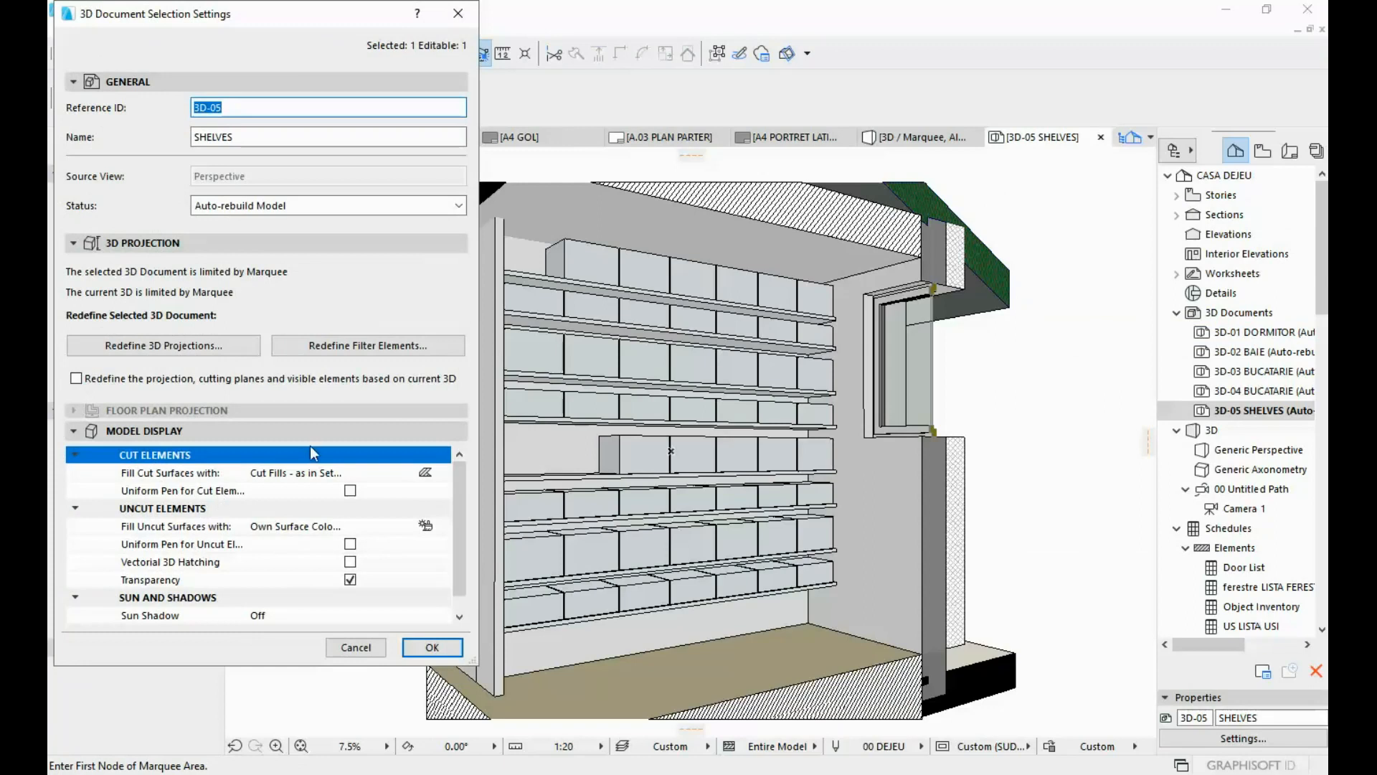
mouse_move(123, 485)
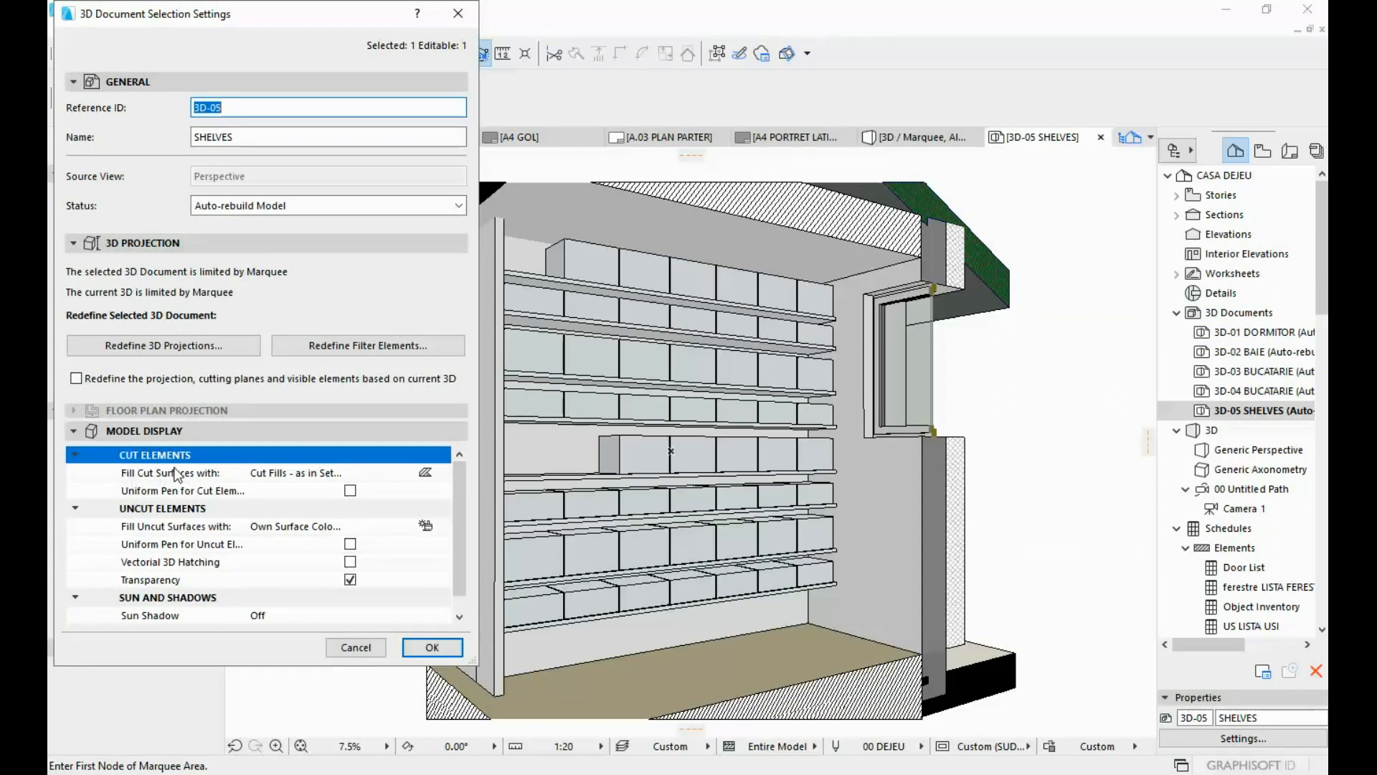
Set Fill Cut Surfaces with to Uniform Surface in the SHELVES document settings
left_click(442, 472)
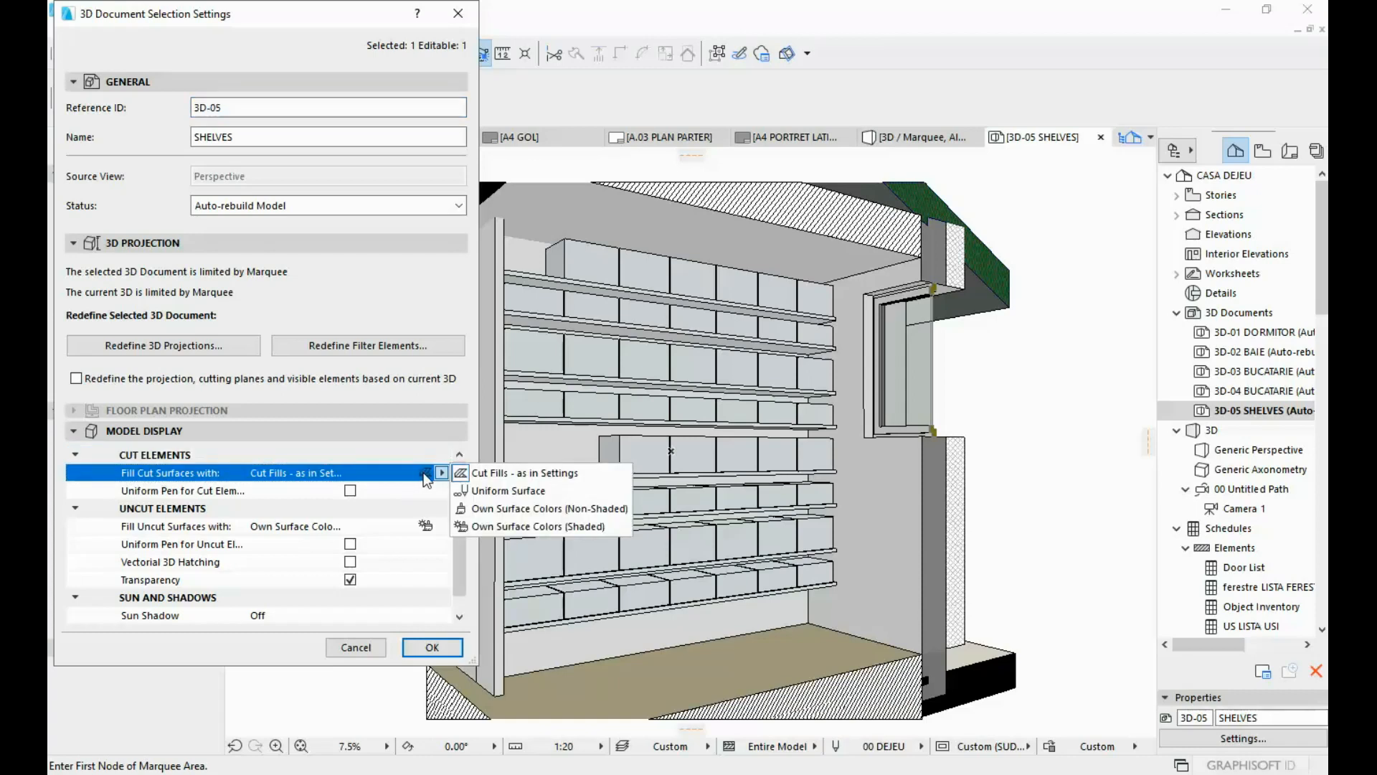
left_click(509, 491)
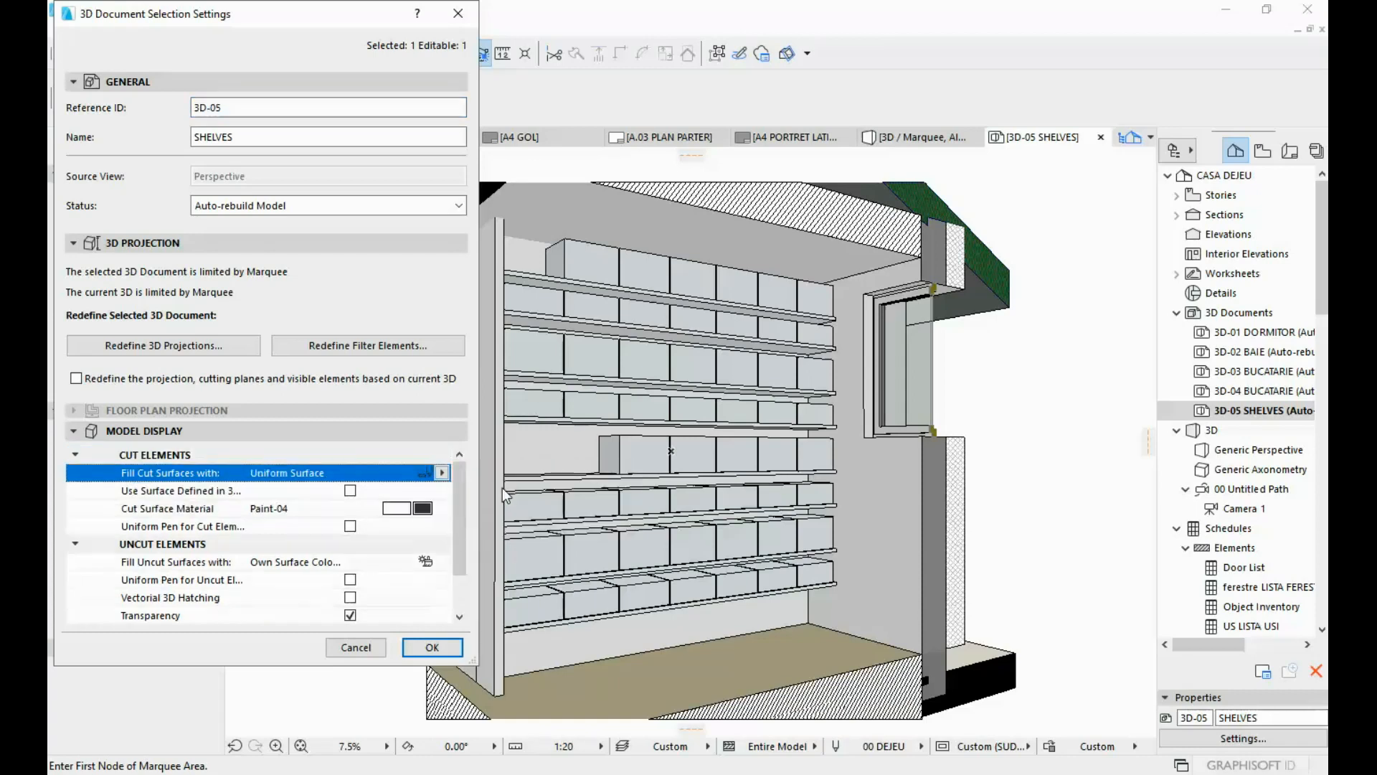
left_click(432, 647)
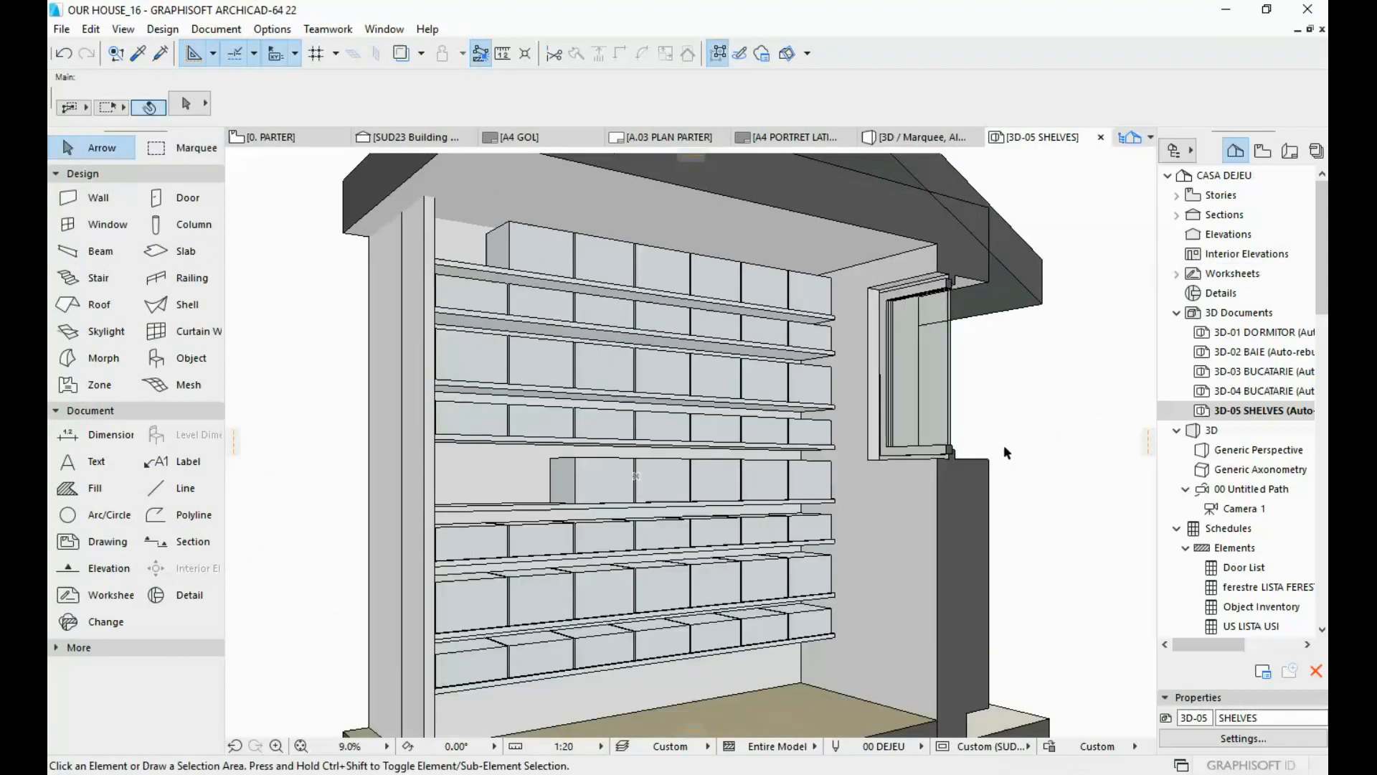
mouse_move(729, 420)
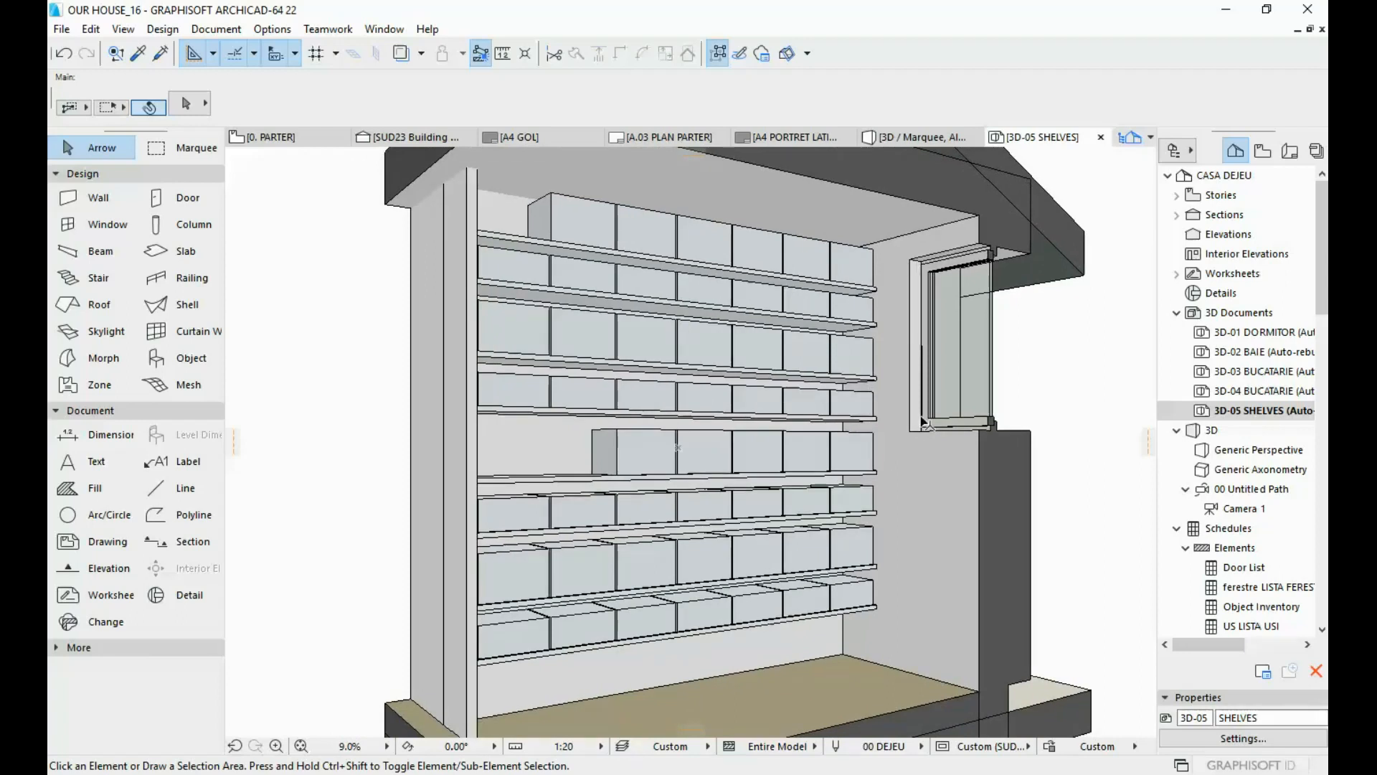
mouse_move(1098, 410)
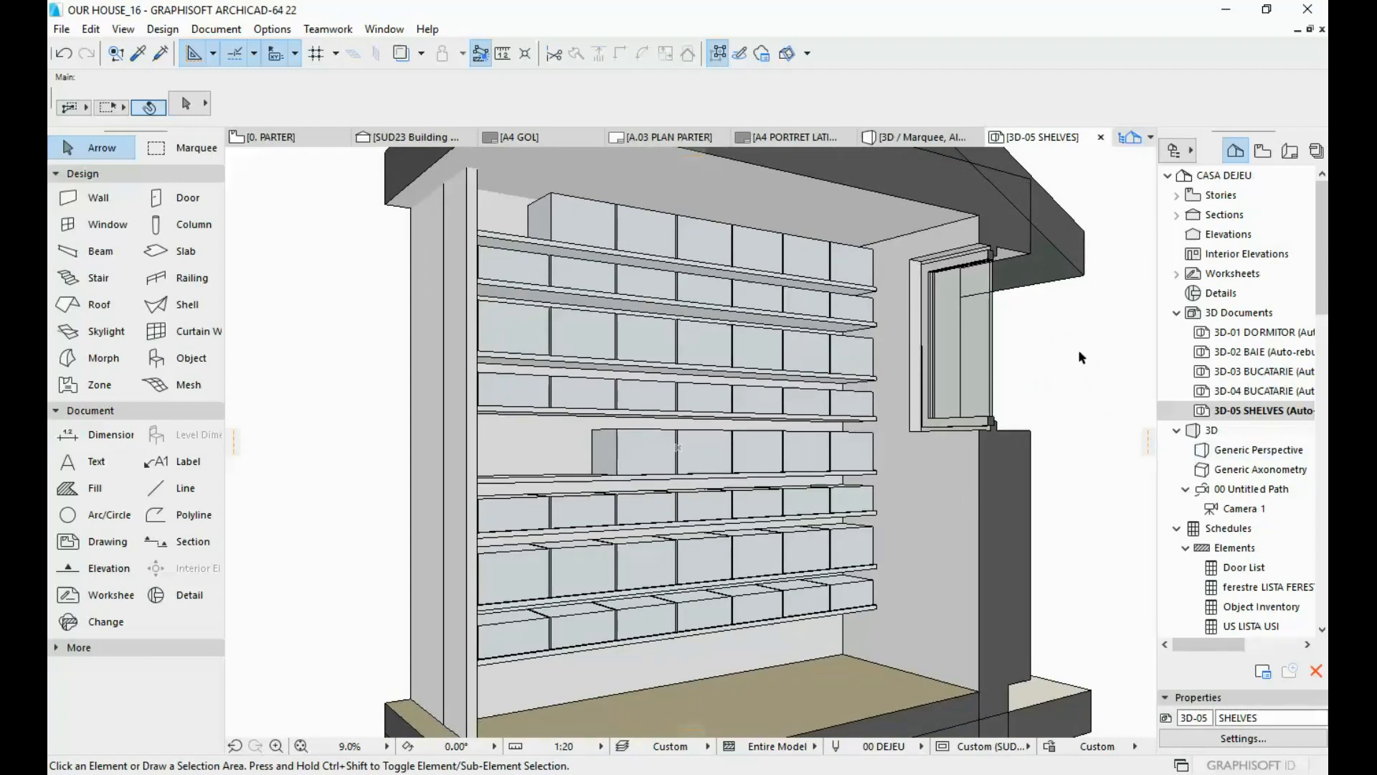
mouse_move(744, 418)
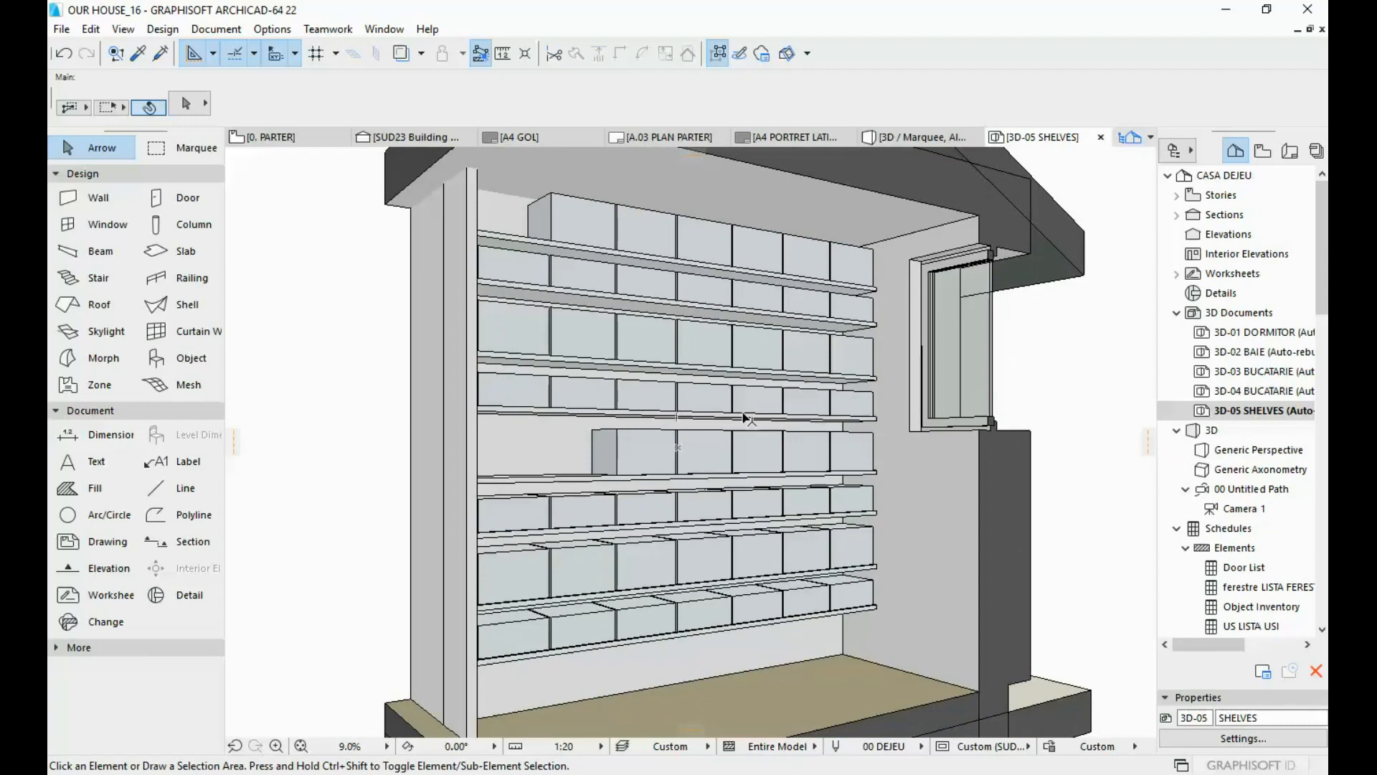
mouse_move(185, 433)
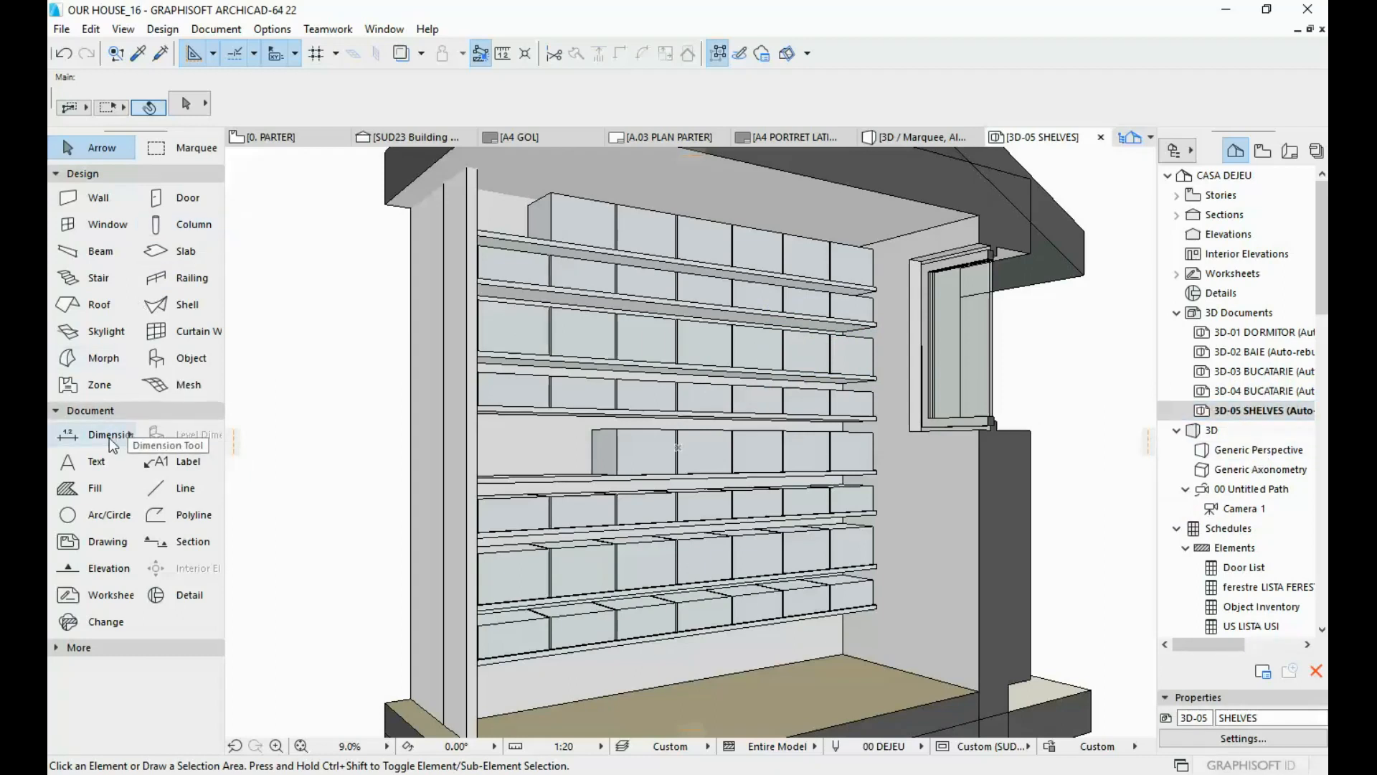
Place a vertical shelf-spacing dimension chain along the unit's right edge
left_click(110, 435)
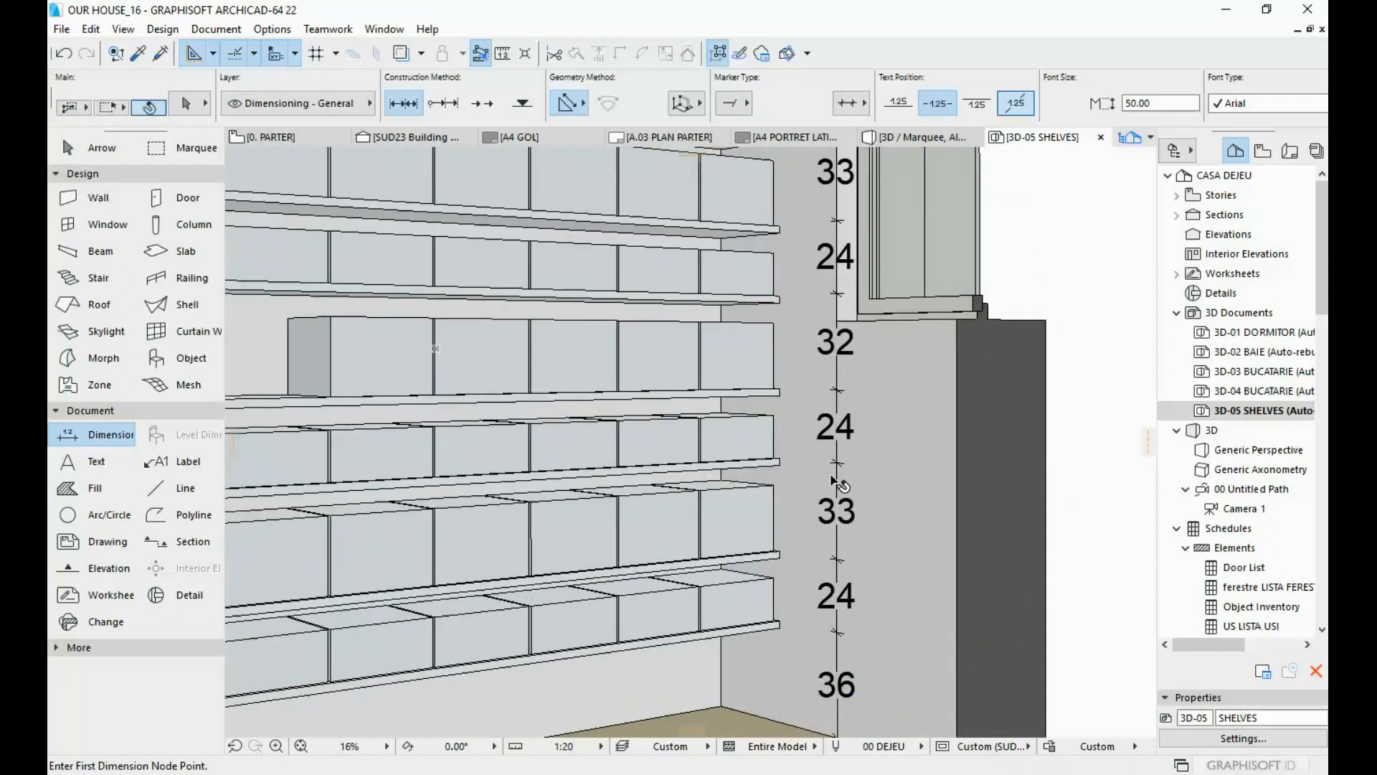
left_click(839, 483)
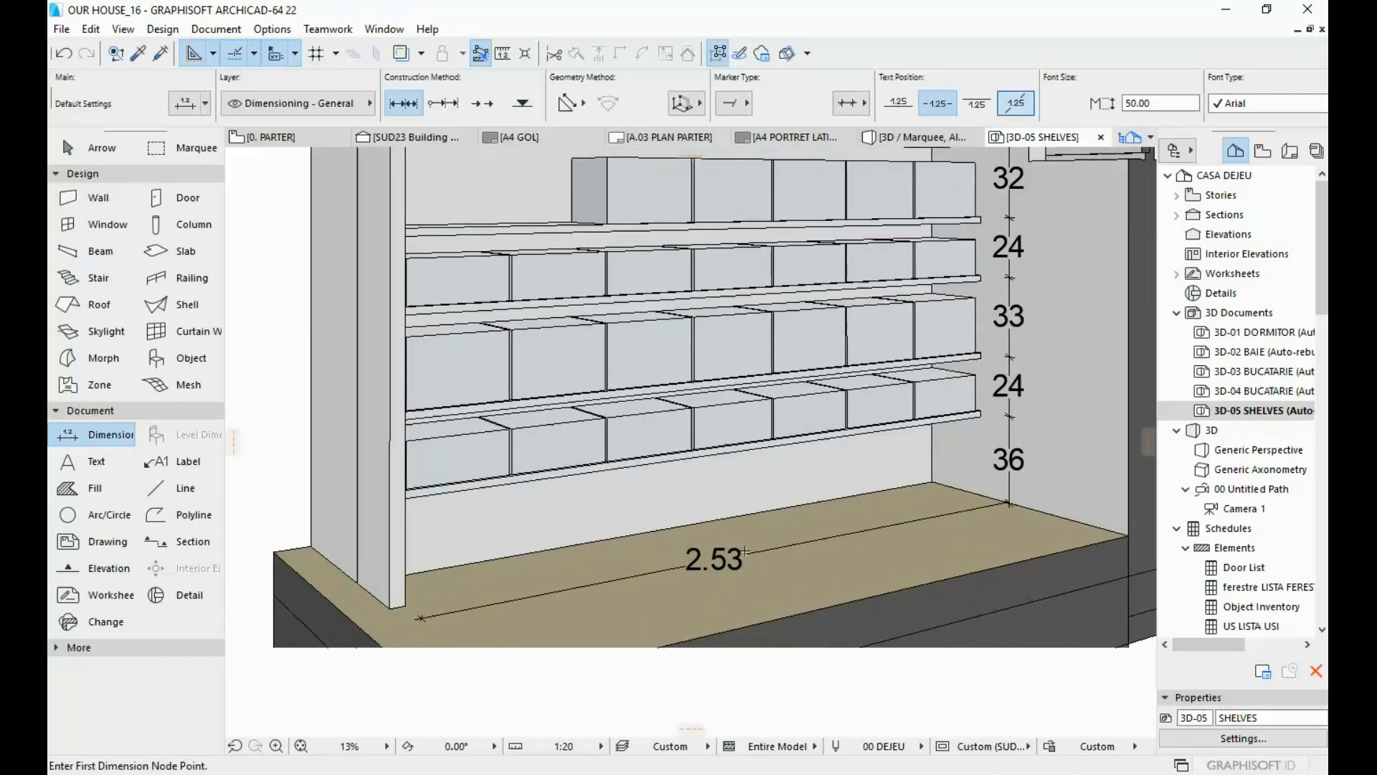
Zoom out to place the 2.53 horizontal width dimension across the floor
scroll("down", 3)
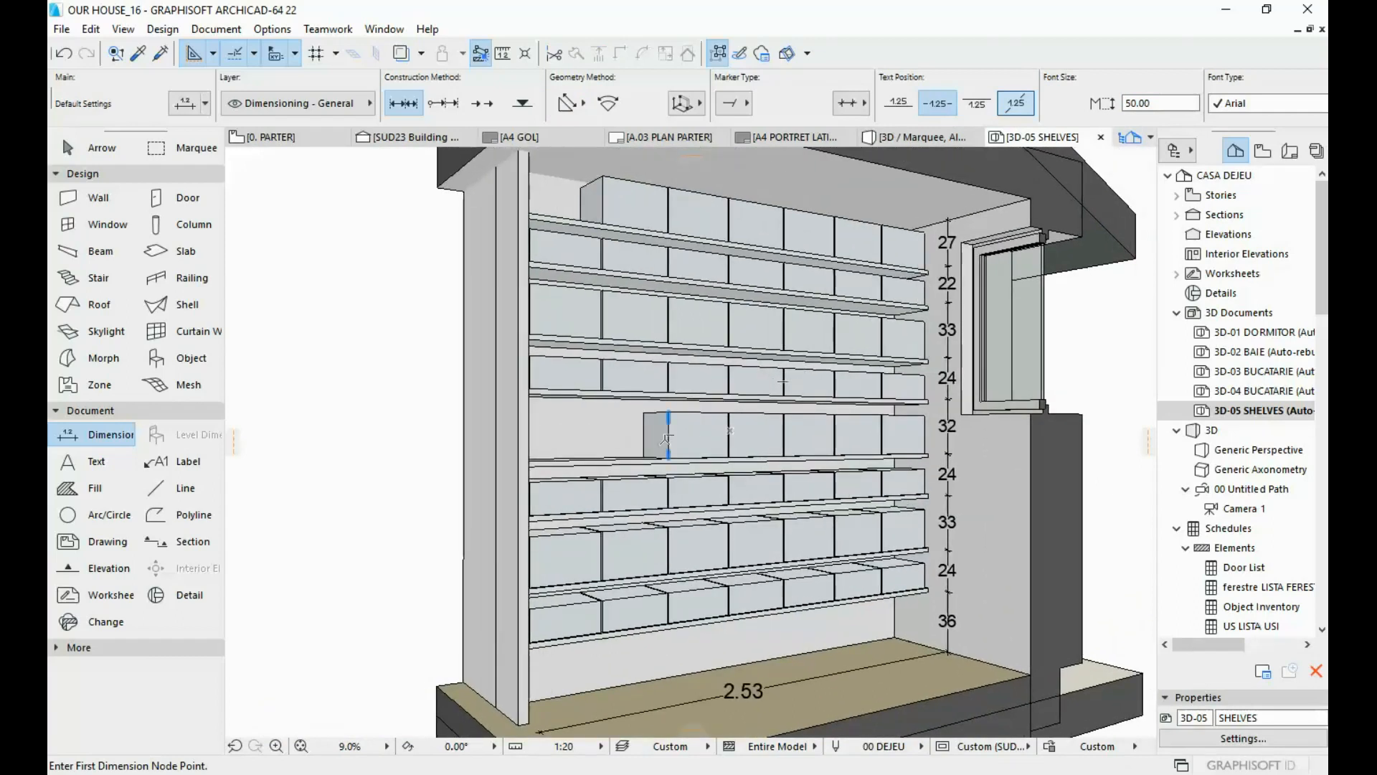
mouse_move(1283, 410)
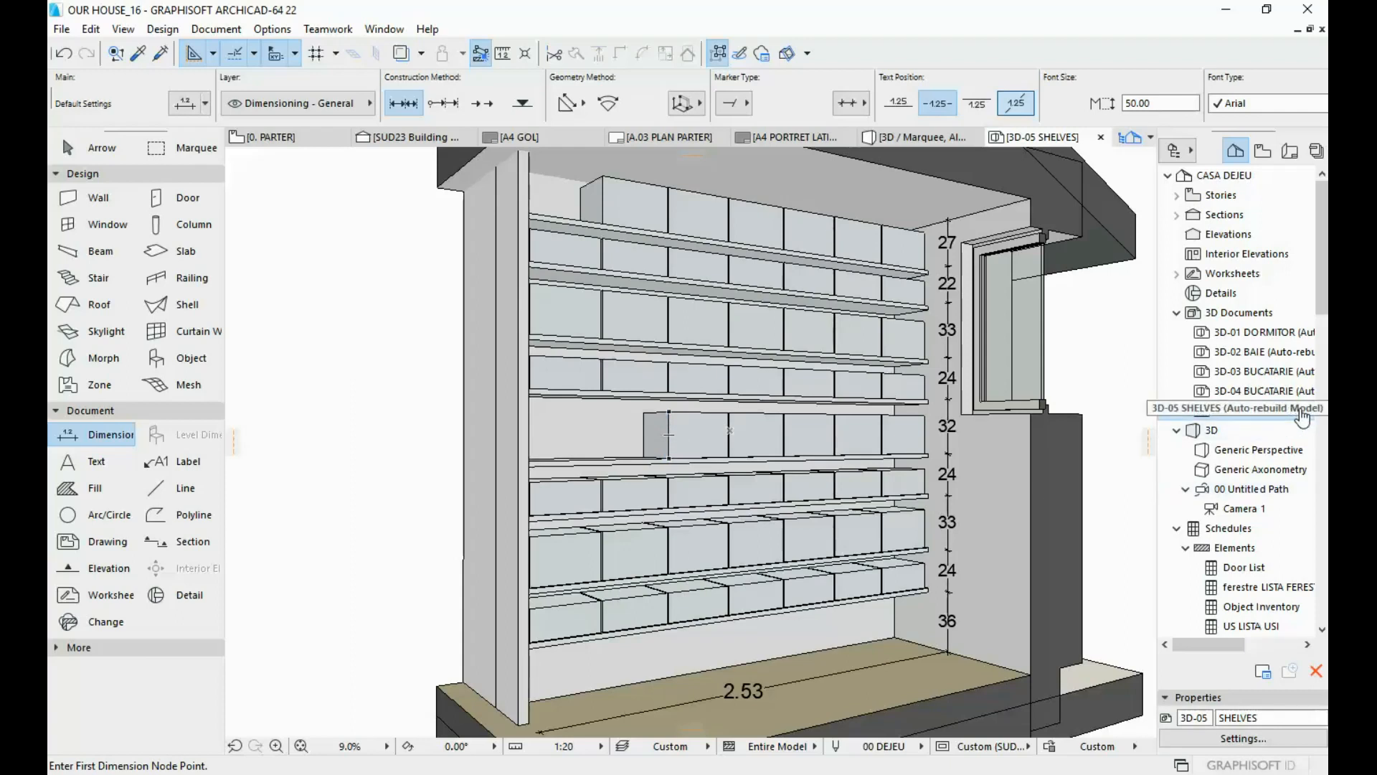
Select the block on the middle shelf, then return to the Dimension tool
left_click(740, 435)
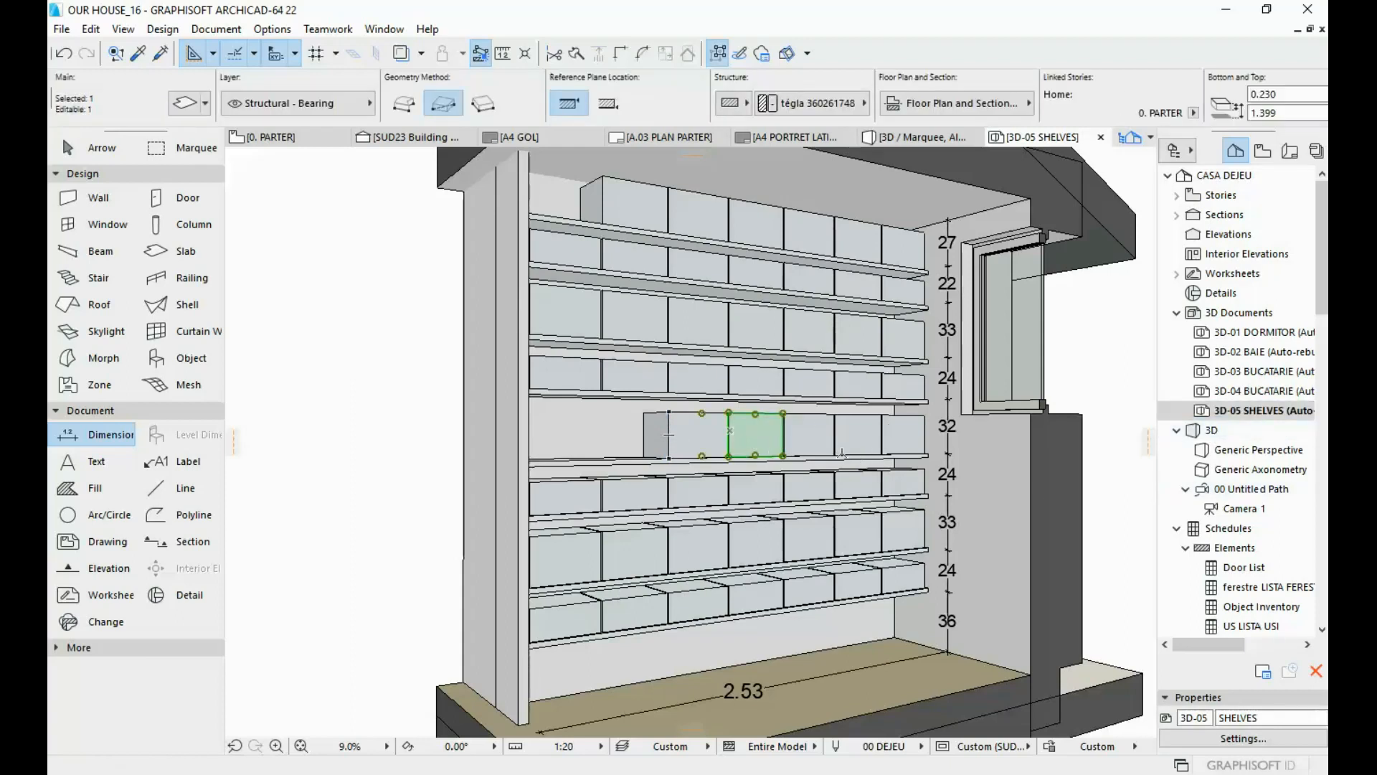
left_click(112, 433)
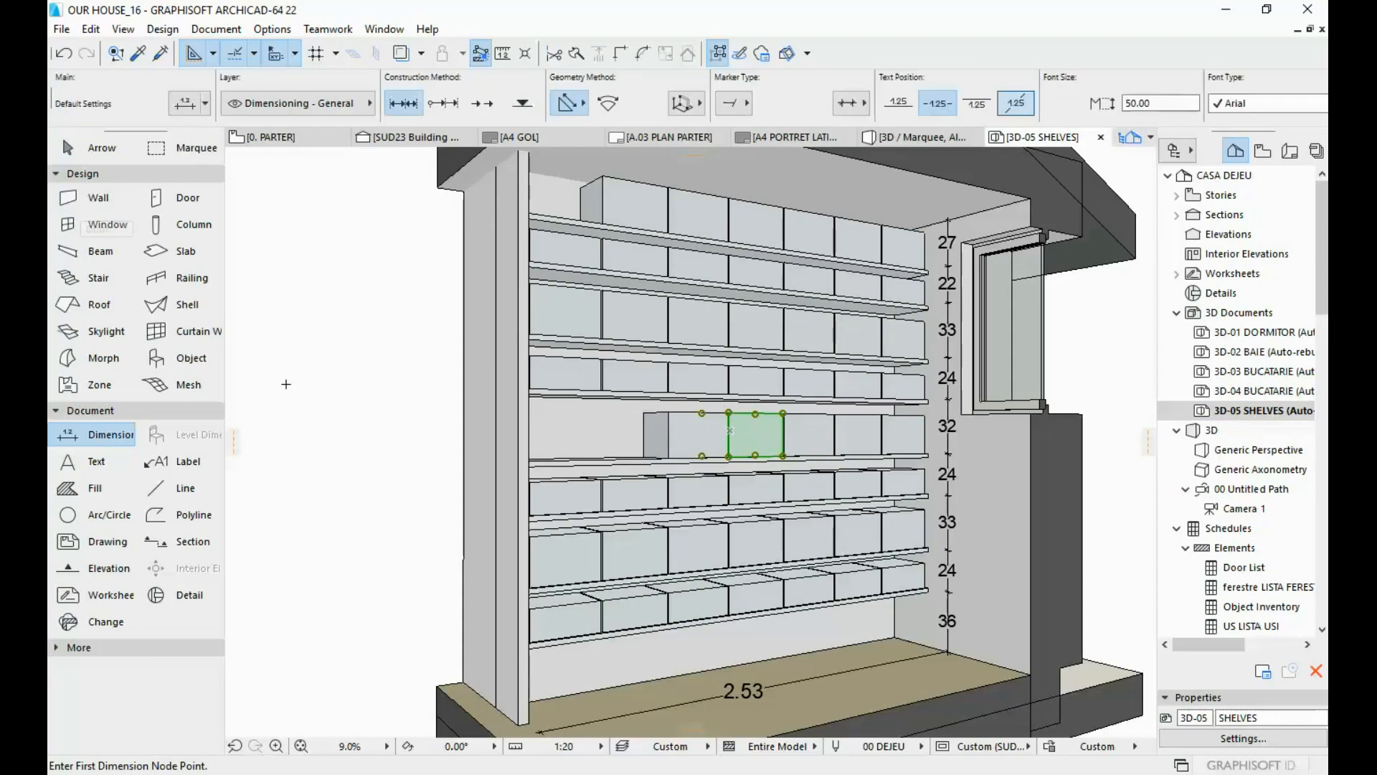